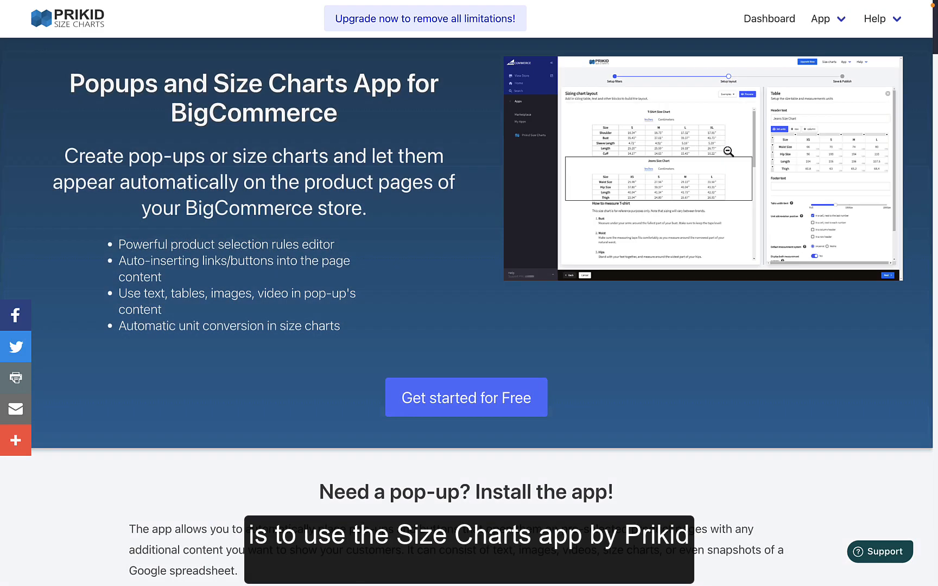
# Scroll through the Prikid Size Charts page and start installing the app.
pyautogui.scroll(-3)
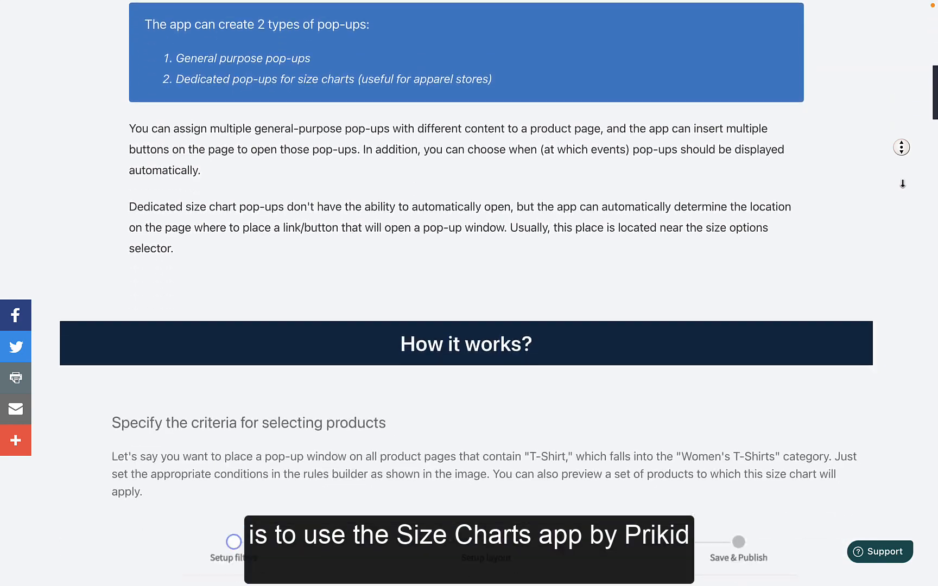
pyautogui.scroll(-3)
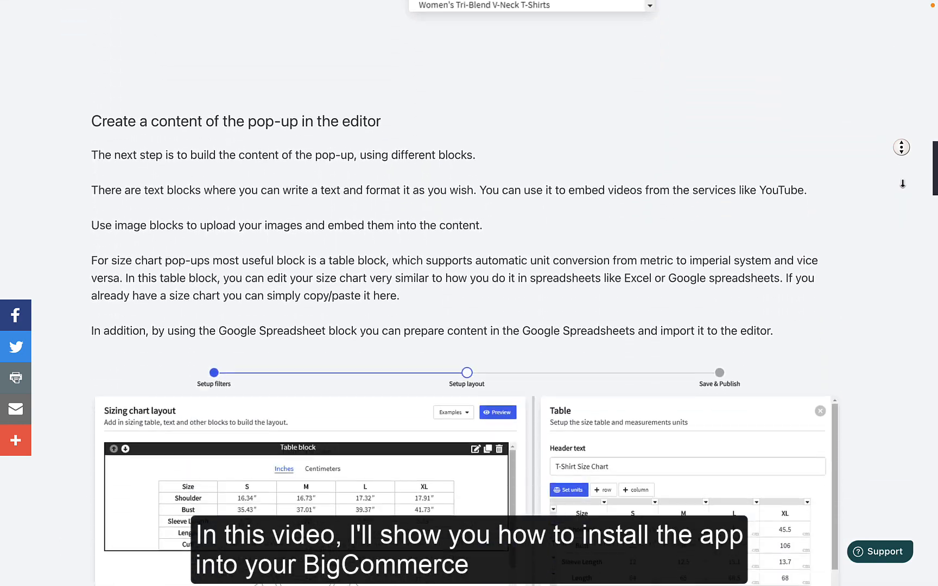
pyautogui.scroll(-3)
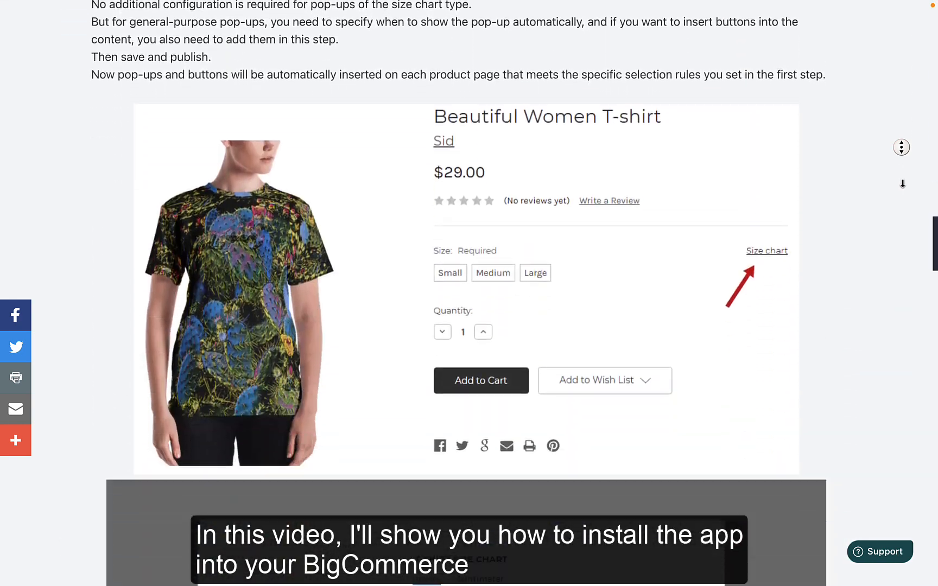
pyautogui.scroll(-3)
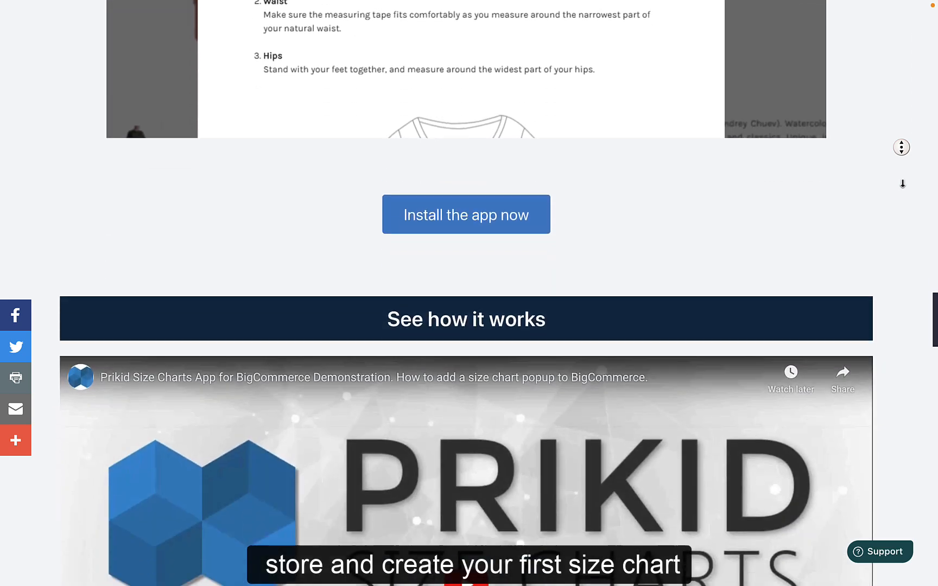
pyautogui.click(465, 214)
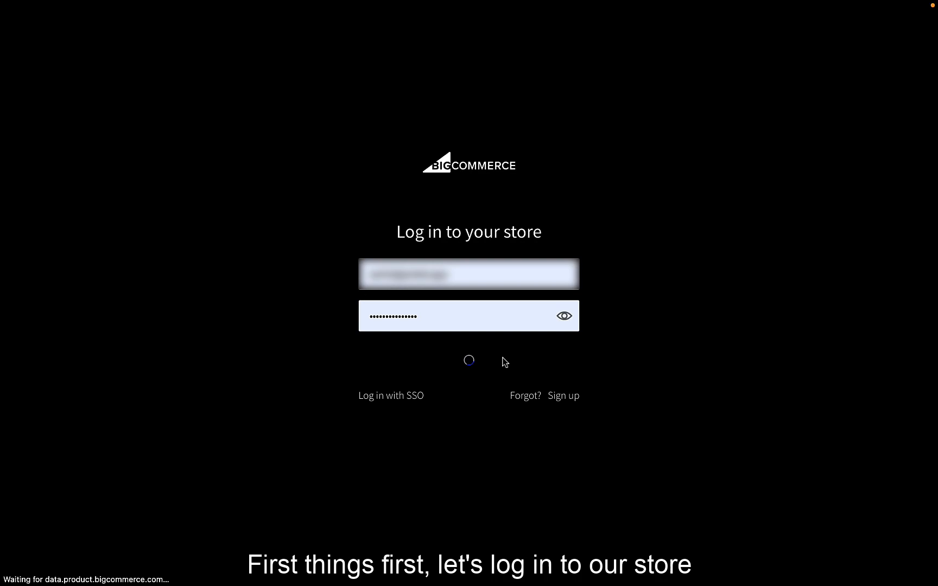
# Log in to the PRIKID Sandbox store and go from Apps to the App Marketplace.
pyautogui.click(468, 361)
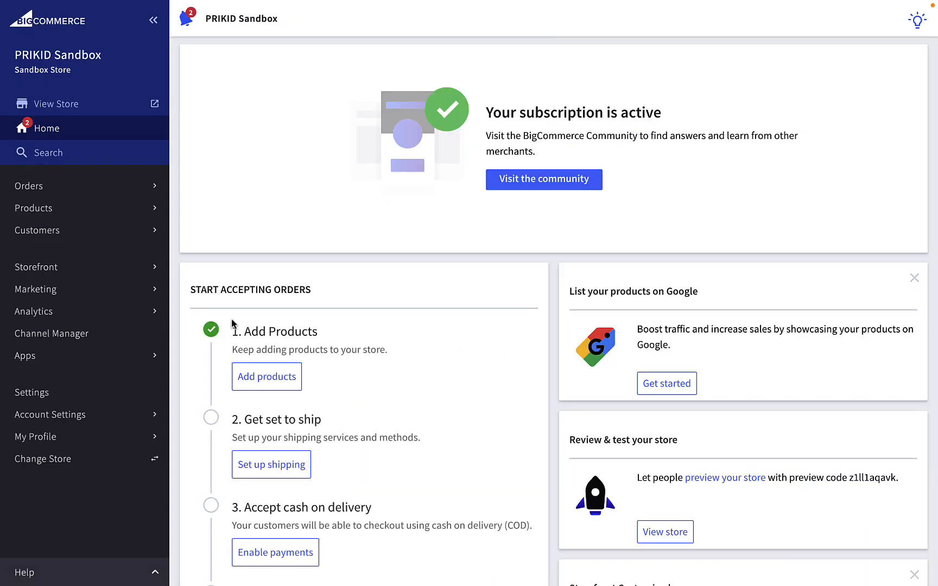
pyautogui.click(25, 355)
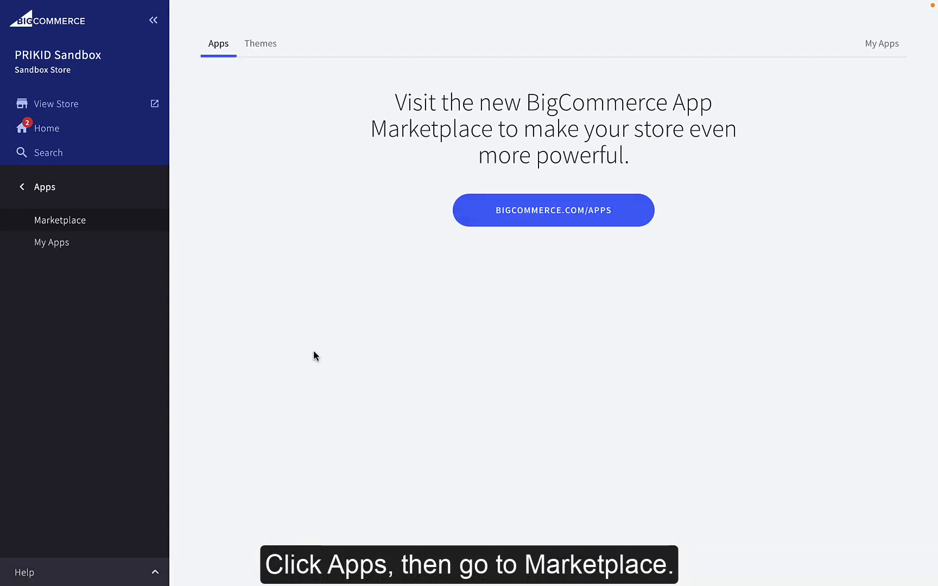
pyautogui.click(552, 210)
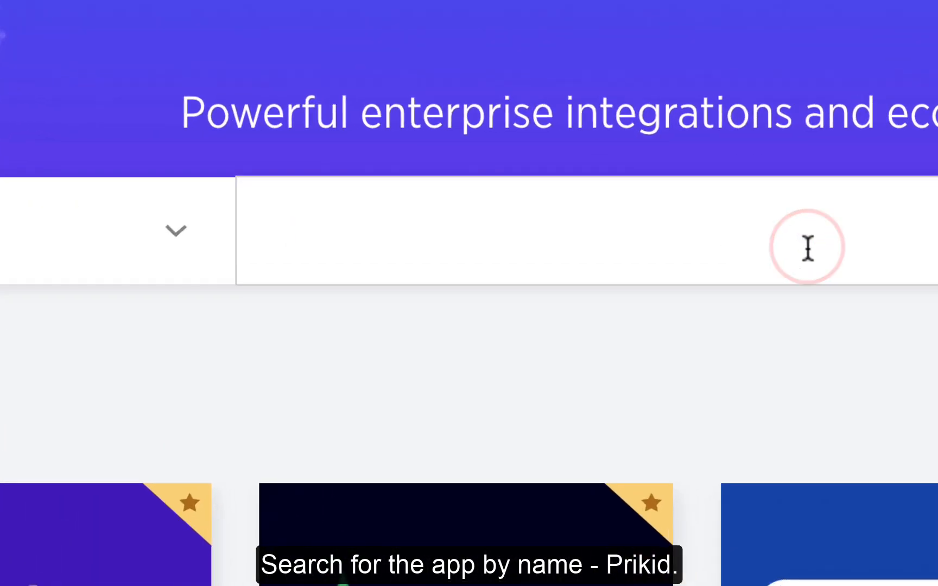
# Search the marketplace for 'prikid' and request the Pop-ups & Size Charts app.
pyautogui.write('prikid')
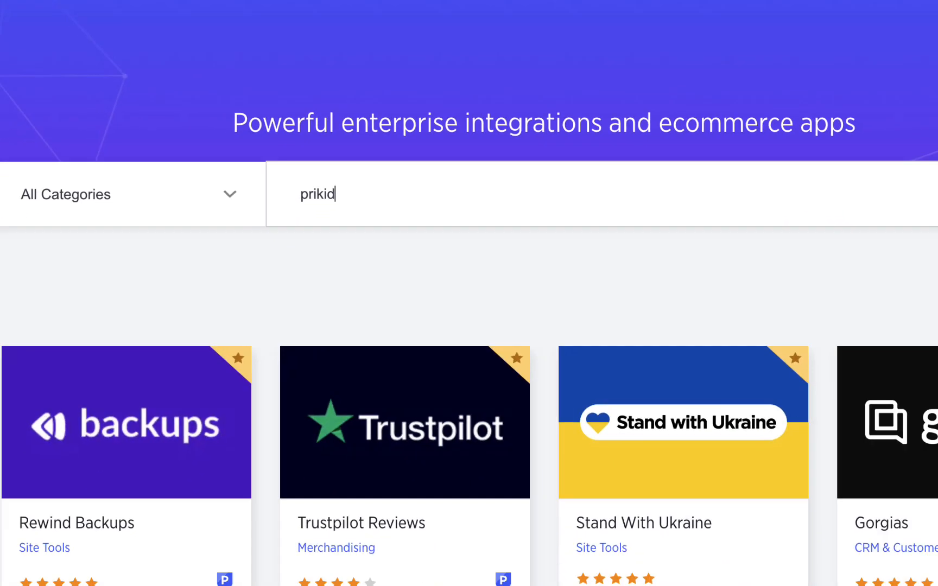
pyautogui.press('Return')
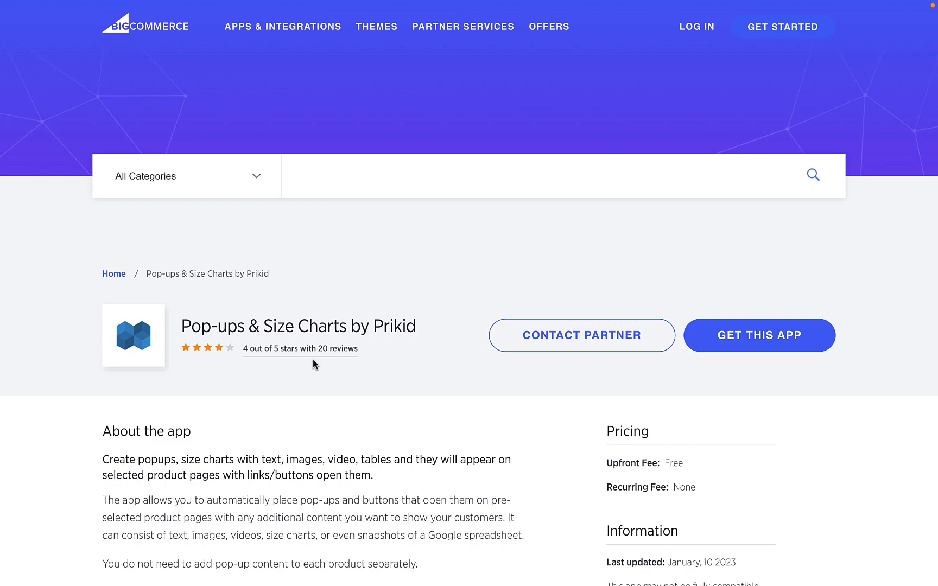
pyautogui.click(758, 334)
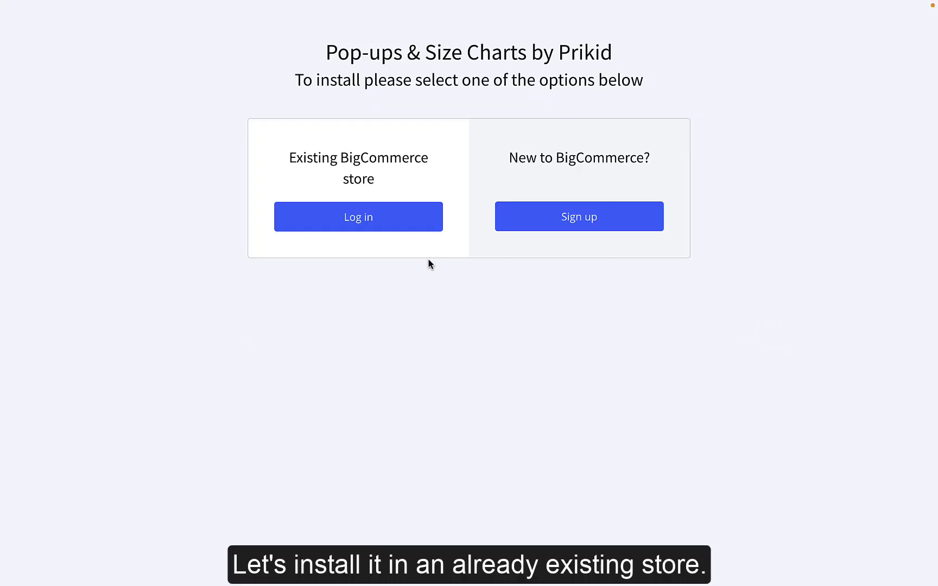
# Install Pop-ups & Size Charts by Prikid into the existing PRIKID Sandbox store, granting access.
pyautogui.click(358, 217)
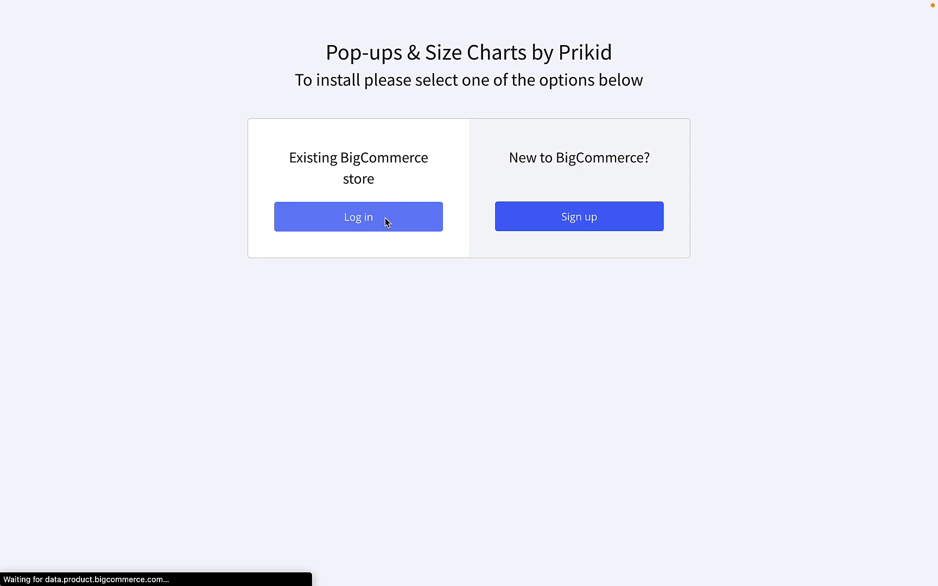
pyautogui.click(357, 217)
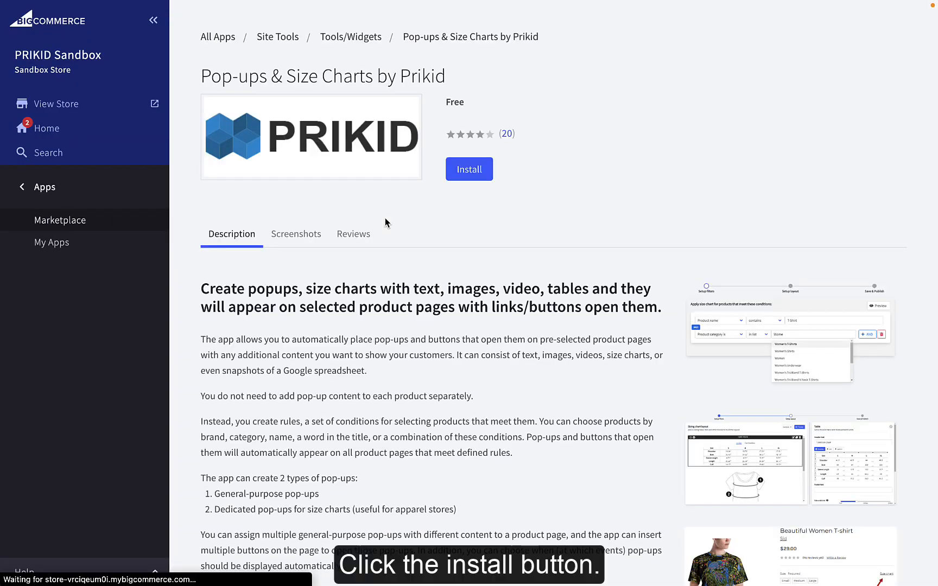
pyautogui.moveTo(469, 168)
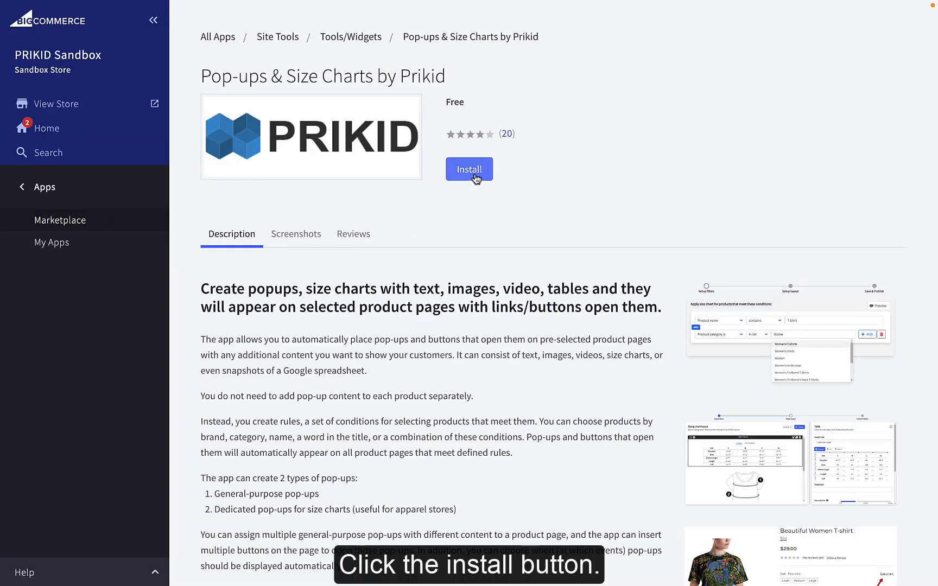
pyautogui.click(468, 169)
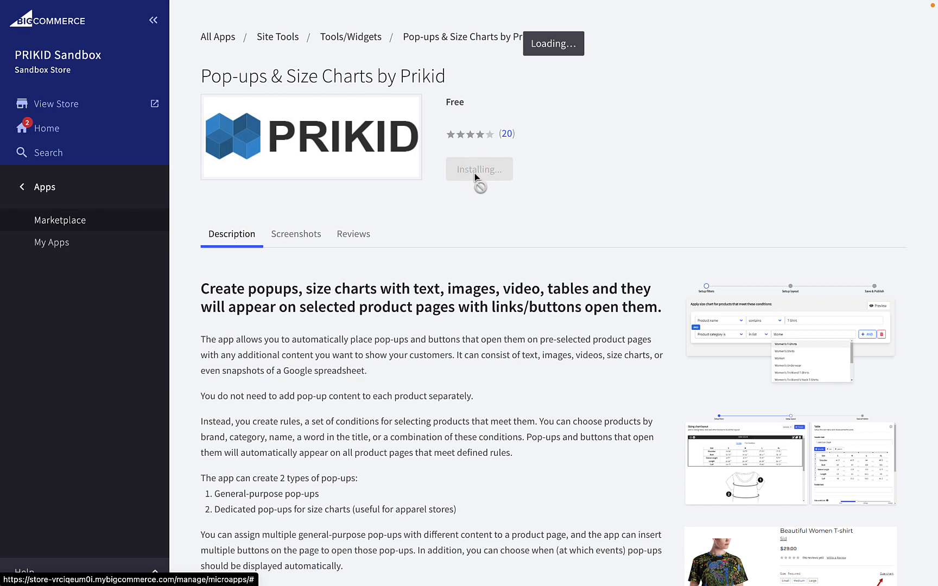
pyautogui.click(478, 169)
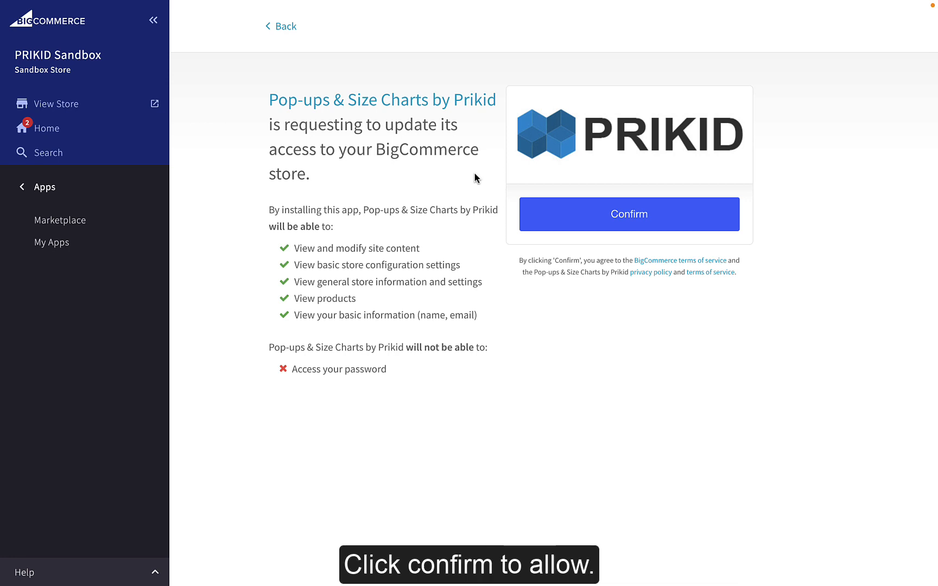
pyautogui.click(628, 215)
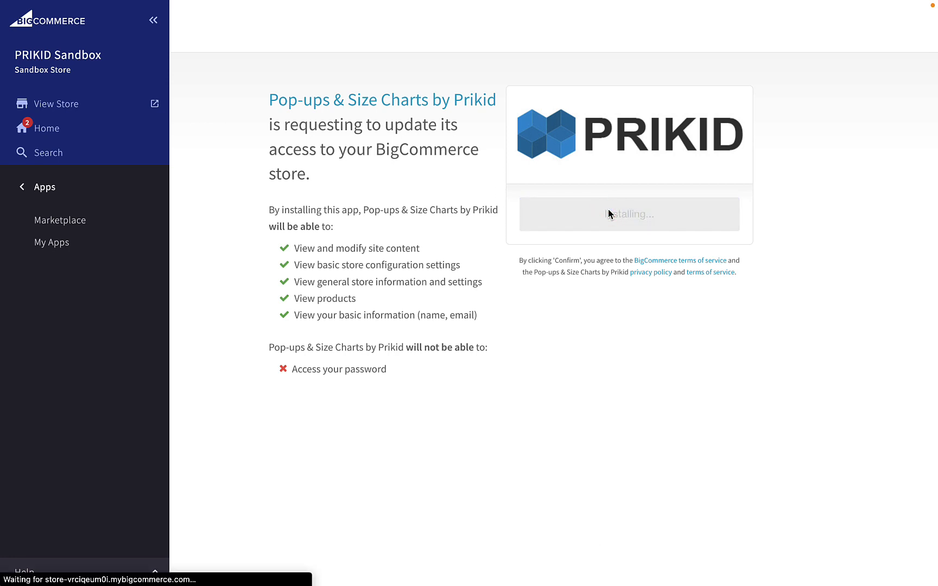
pyautogui.click(628, 214)
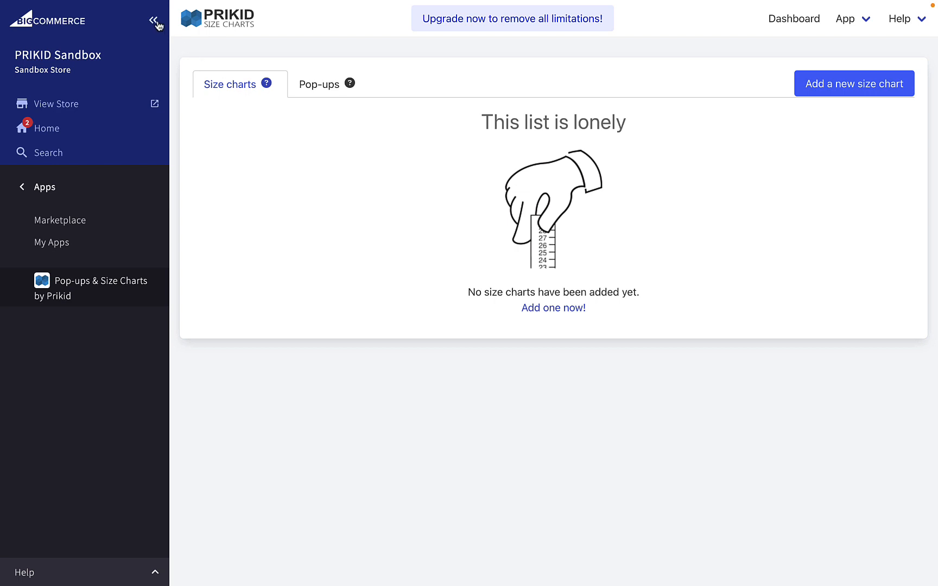
# Create a new size chart whose rule lists Pug Face, Big Face Golden and Black Lab Face T-Shirts.
pyautogui.click(156, 21)
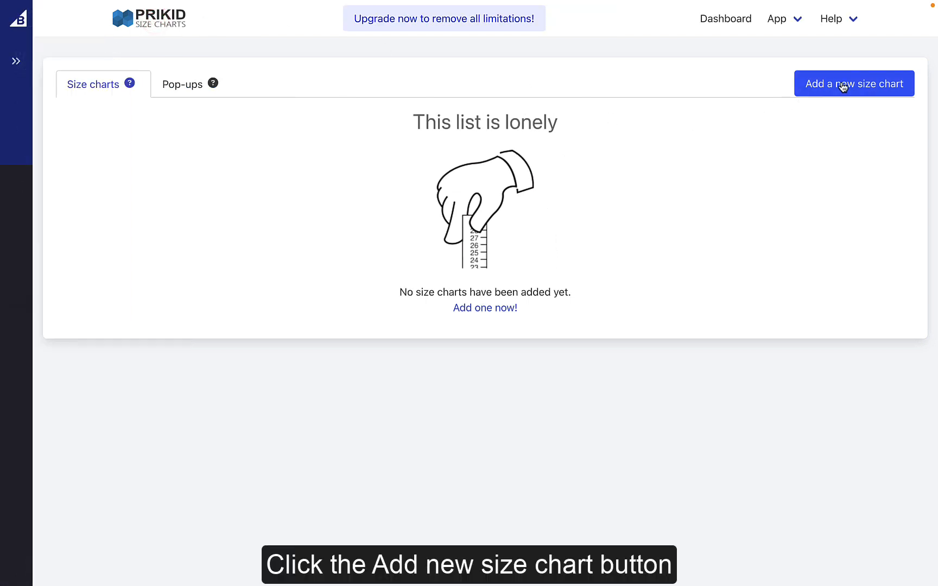
pyautogui.click(854, 83)
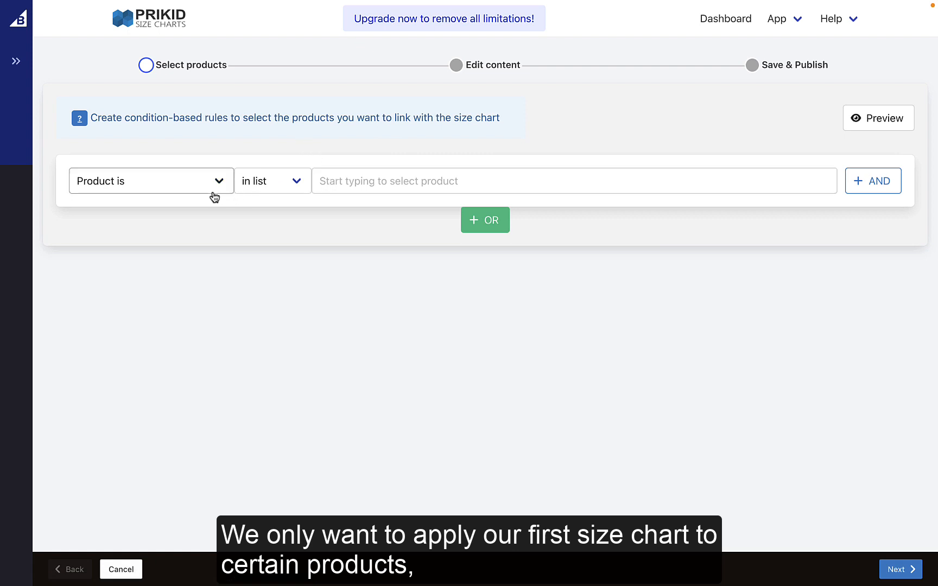
pyautogui.click(150, 180)
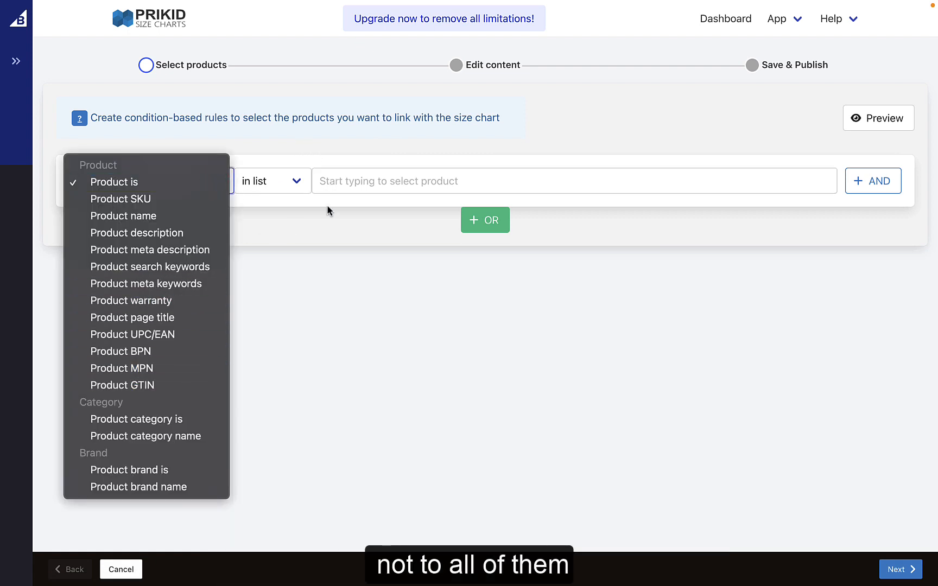
pyautogui.write('pu')
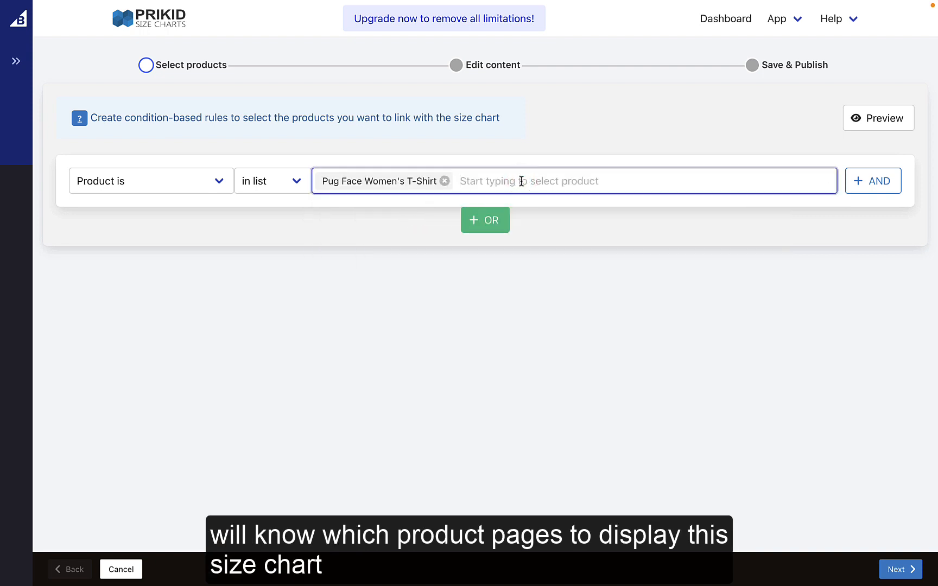
pyautogui.write('gold')
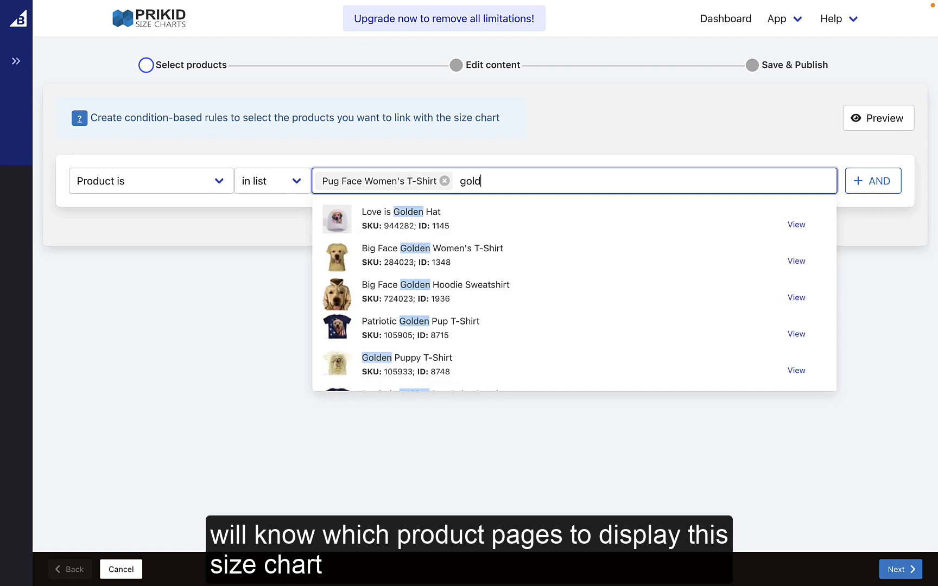
pyautogui.moveTo(481, 259)
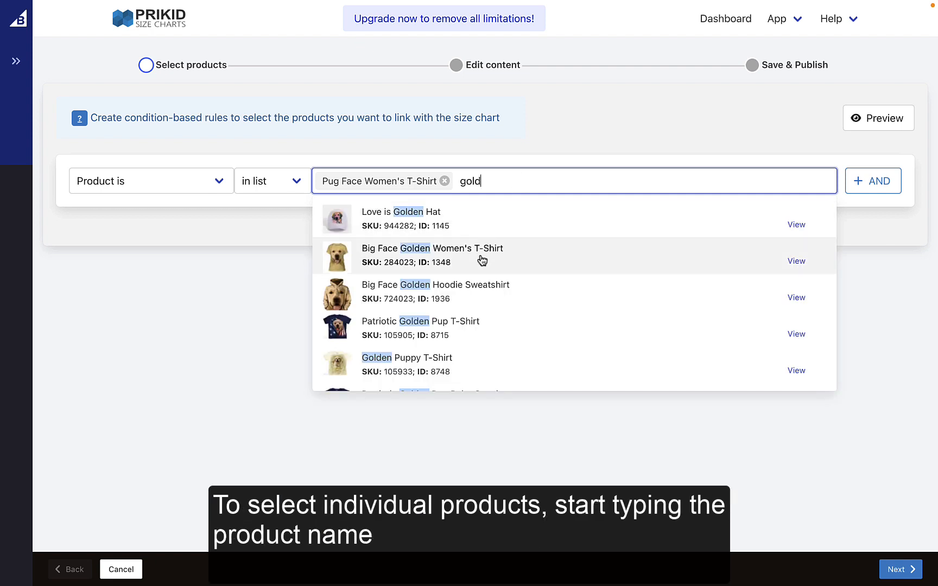
pyautogui.click(432, 254)
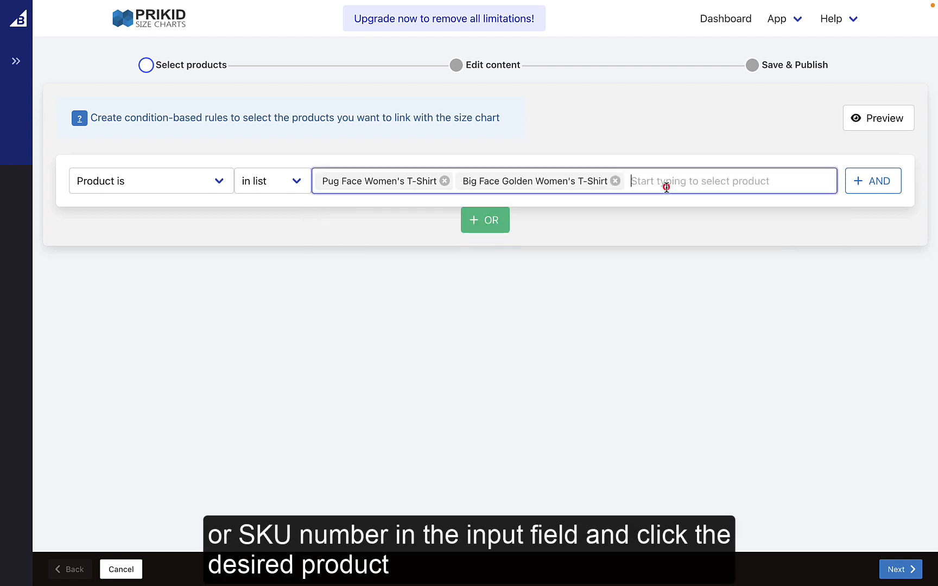
pyautogui.write('lab')
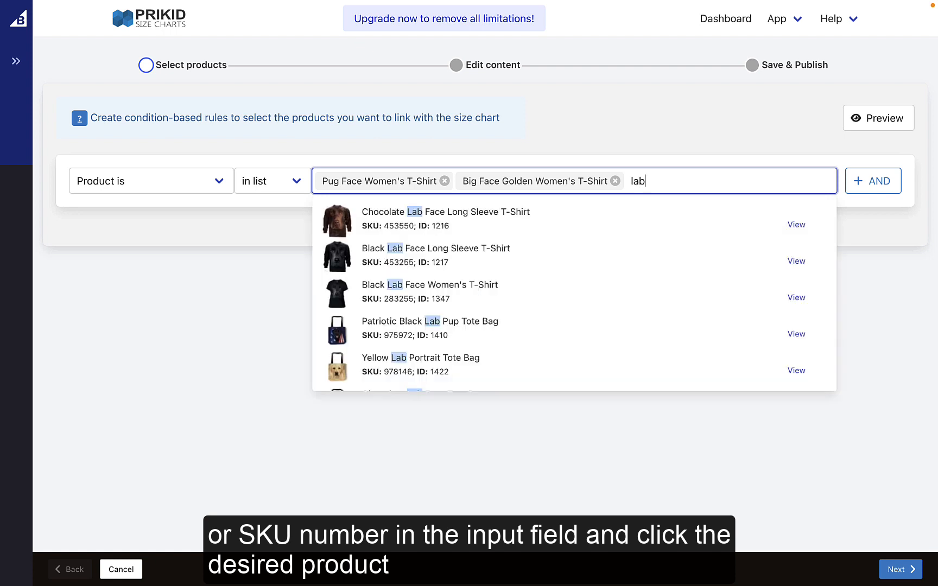
pyautogui.scroll(-3)
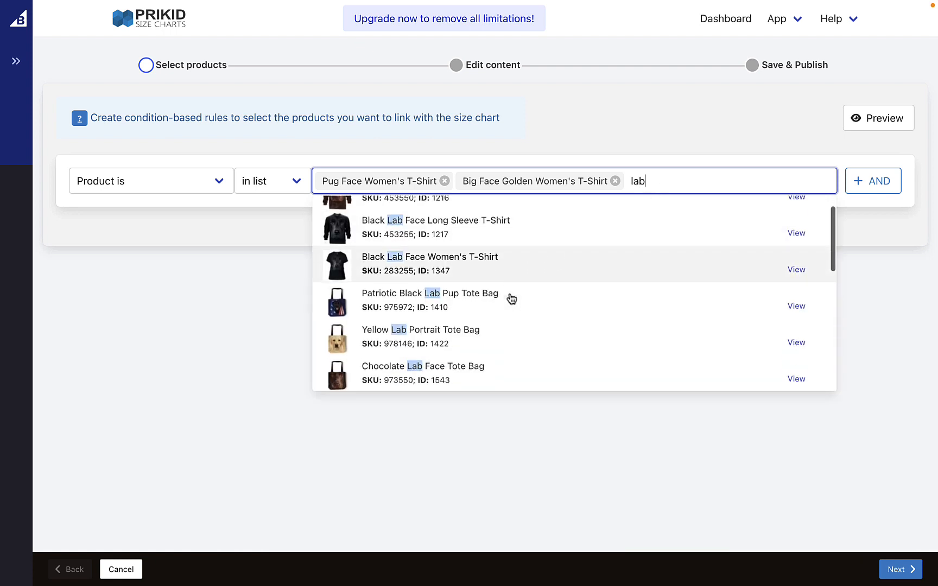
pyautogui.scroll(3)
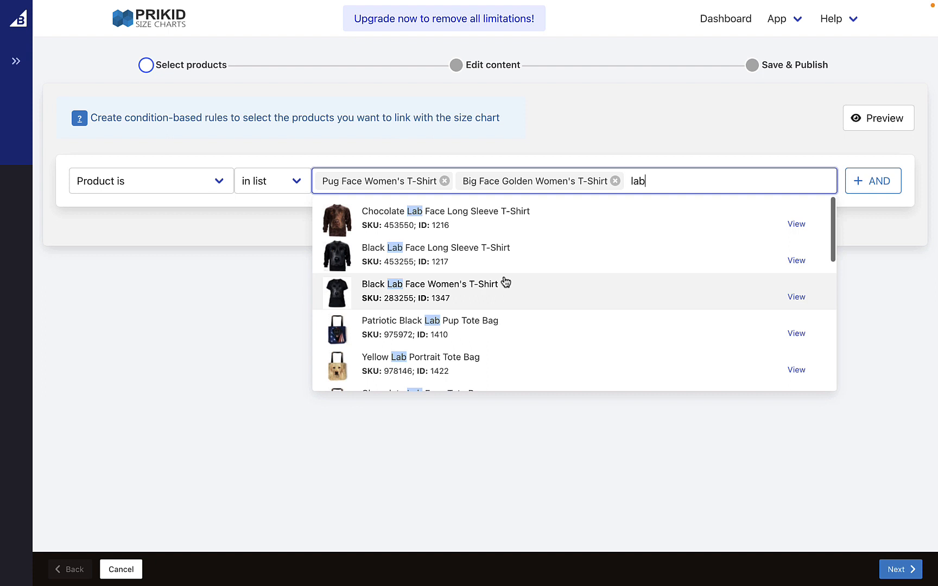
pyautogui.click(434, 291)
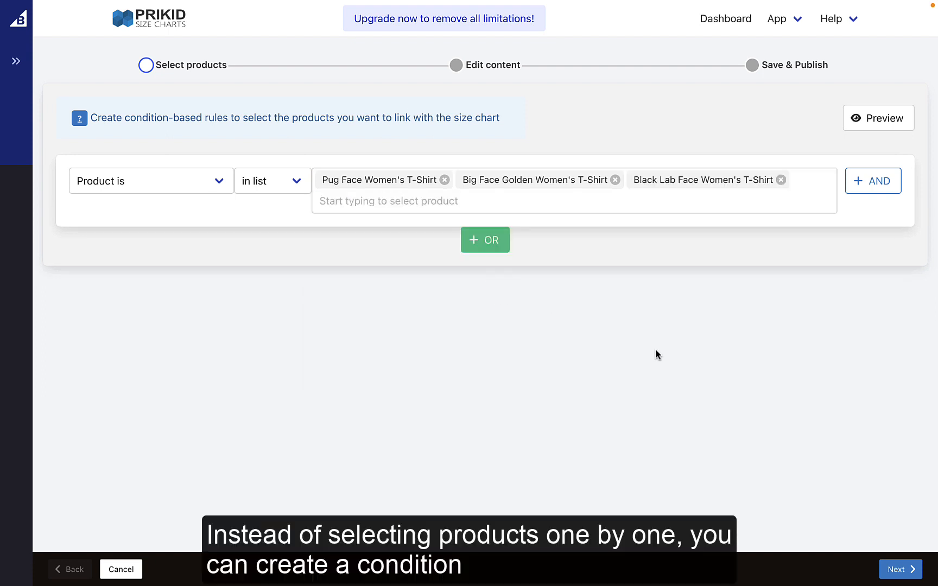
# Add an OR rule group matching products in the Dogs category.
pyautogui.click(484, 239)
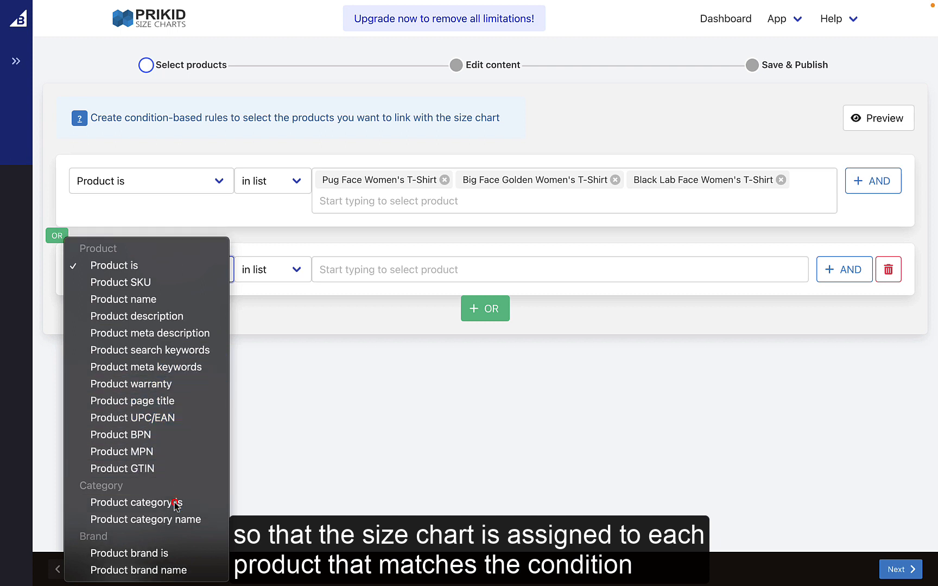
pyautogui.click(136, 502)
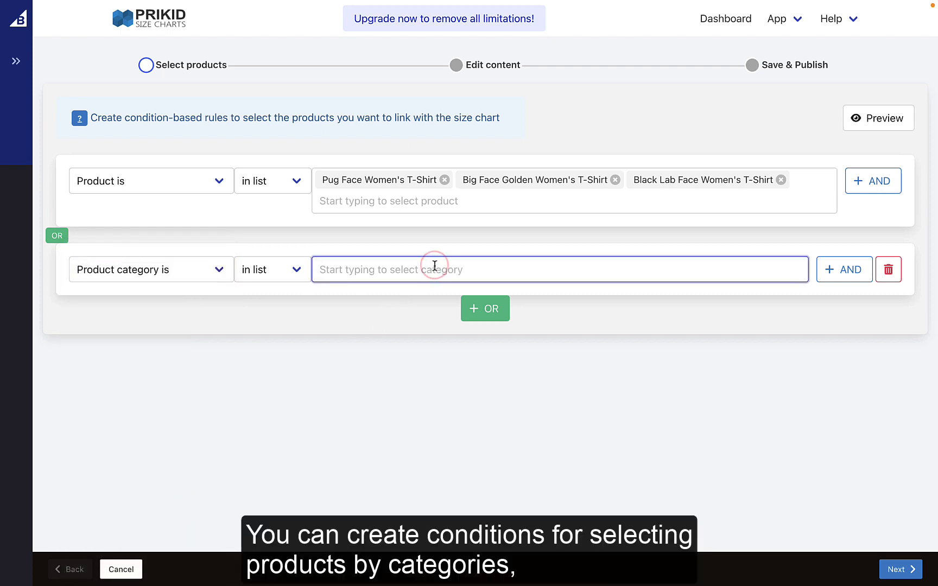
pyautogui.write('dog')
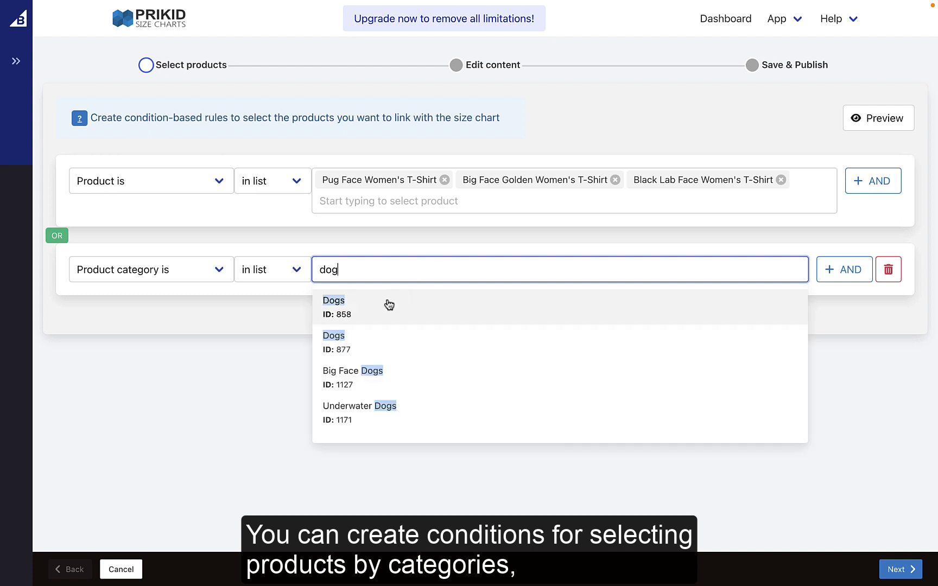
pyautogui.click(333, 300)
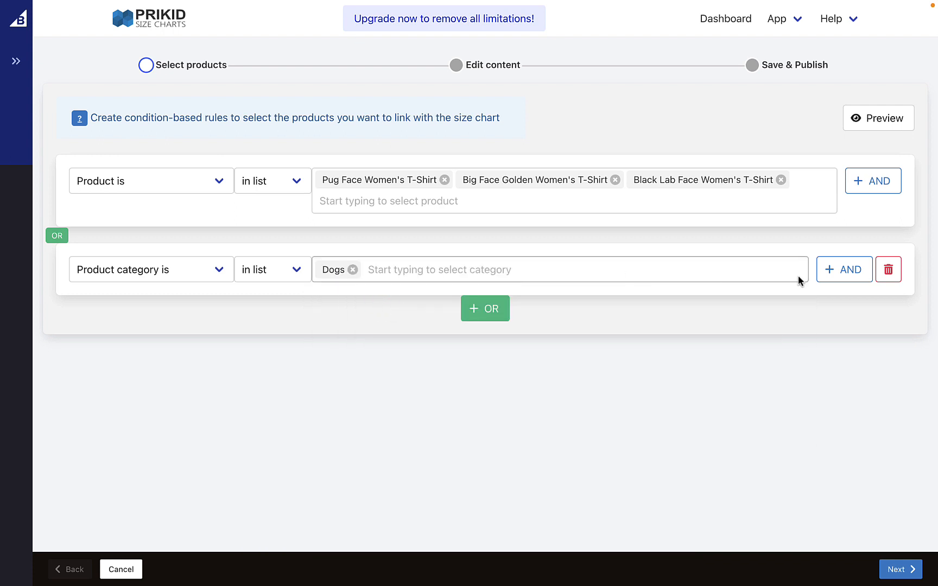
# Add AND conditions requiring product names containing 't-shirt' and 'women', then preview matches.
pyautogui.click(843, 269)
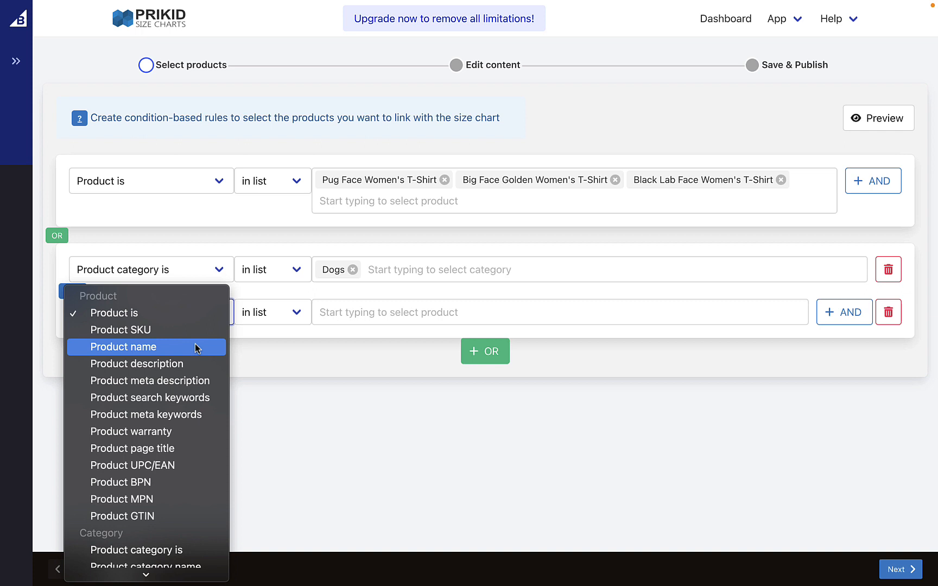
pyautogui.click(122, 346)
pyautogui.write('t-shi')
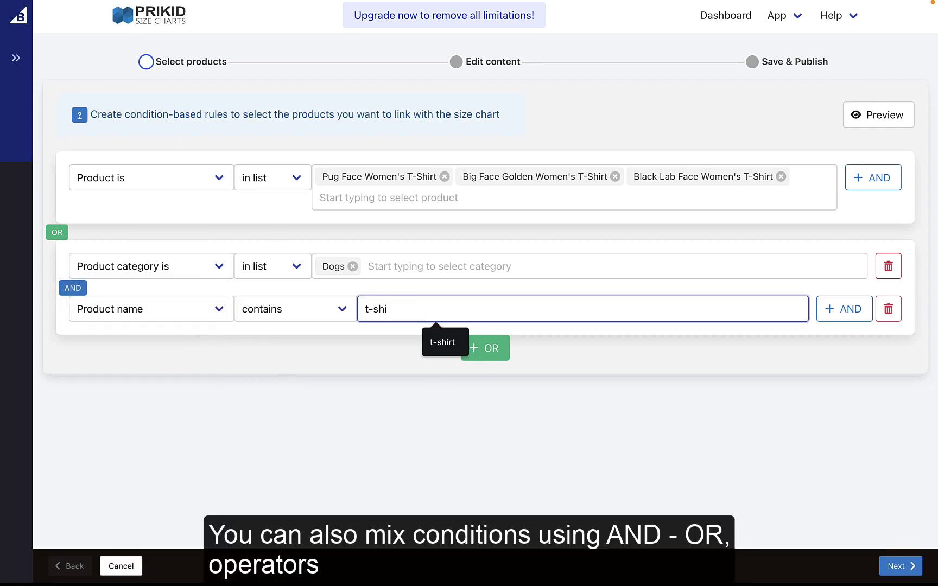
pyautogui.click(843, 308)
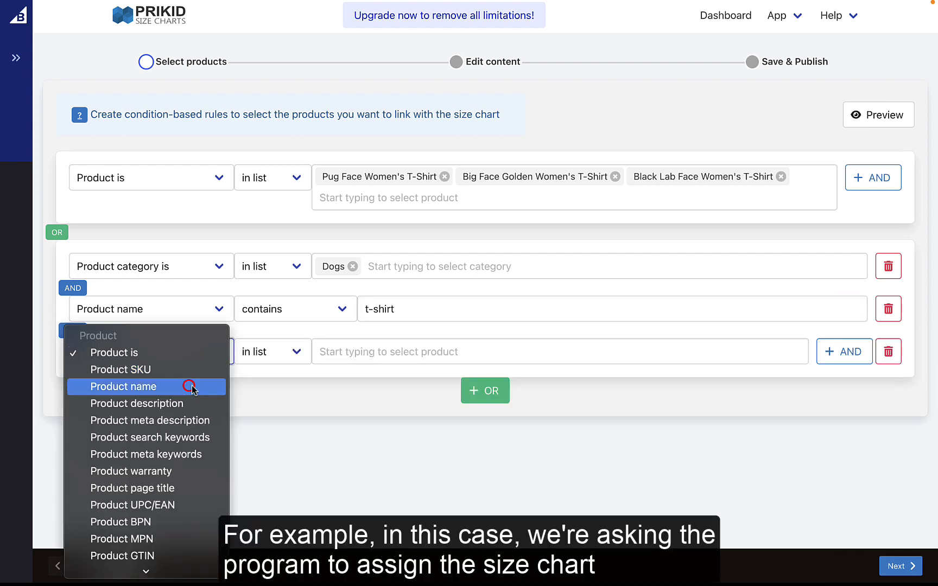
pyautogui.click(124, 387)
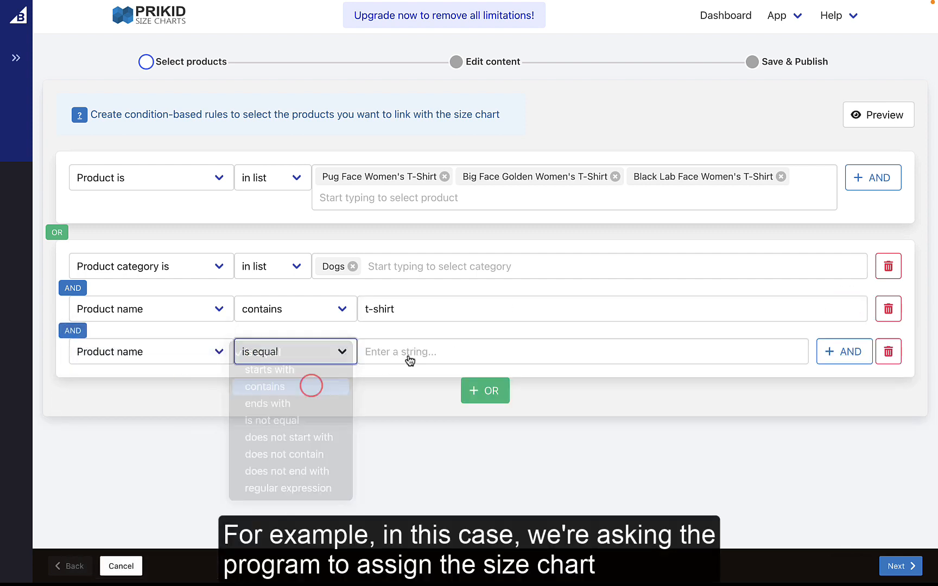
pyautogui.click(264, 386)
pyautogui.write('women')
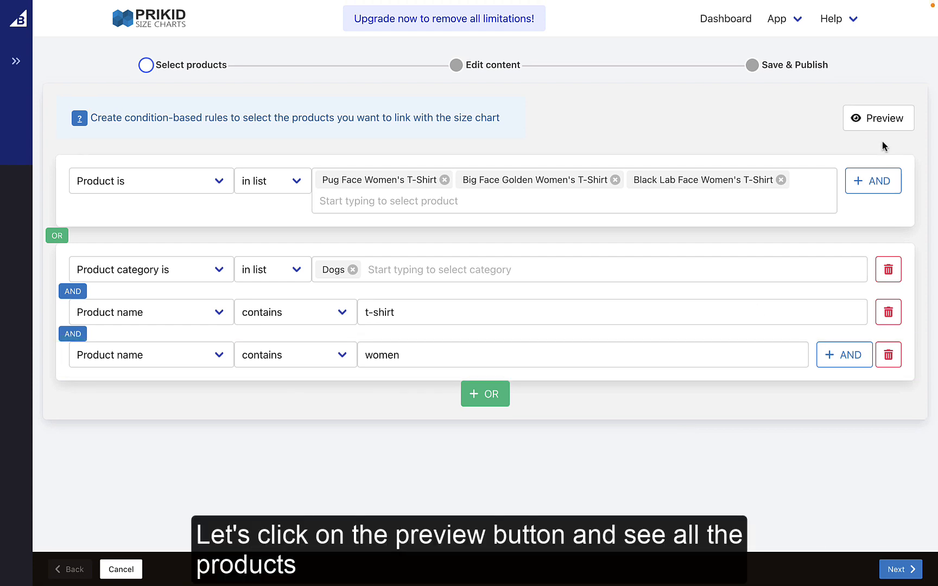
pyautogui.click(878, 118)
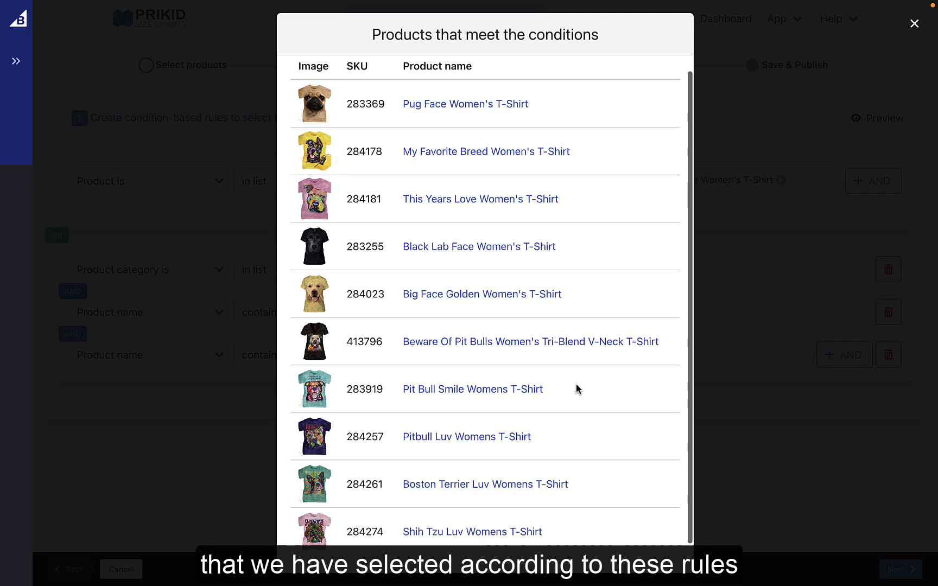
# Browse the matching-products preview pages, close it, and proceed past product selection.
pyautogui.scroll(-3)
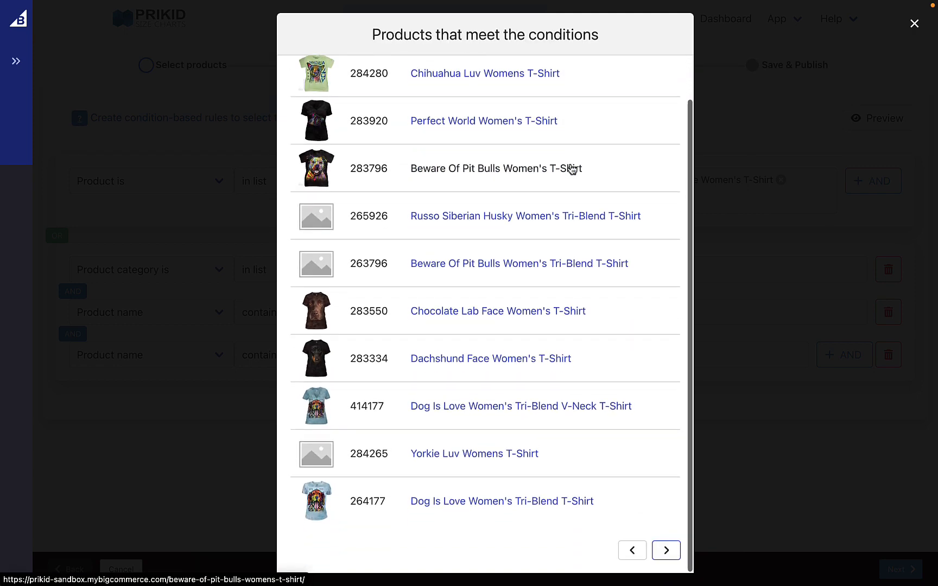
pyautogui.click(665, 550)
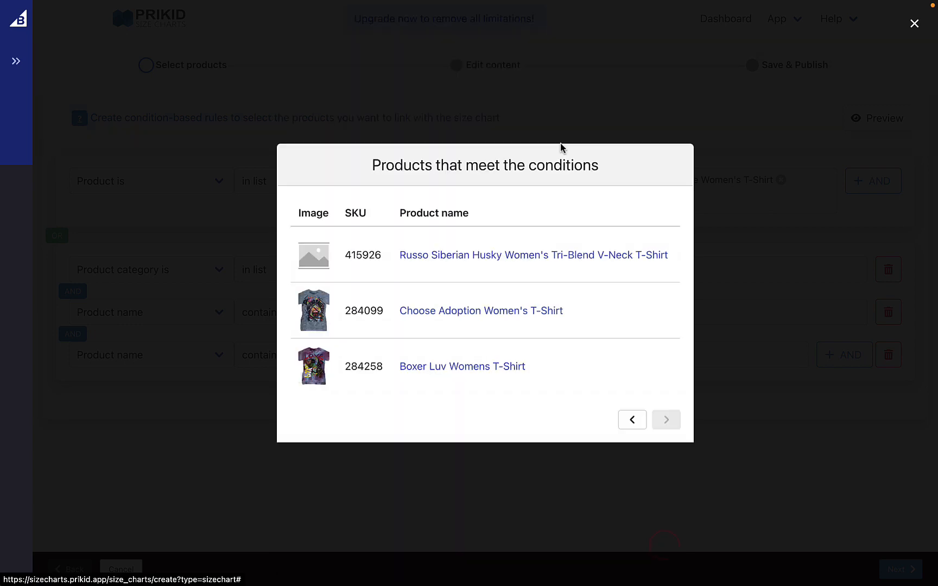
pyautogui.click(914, 24)
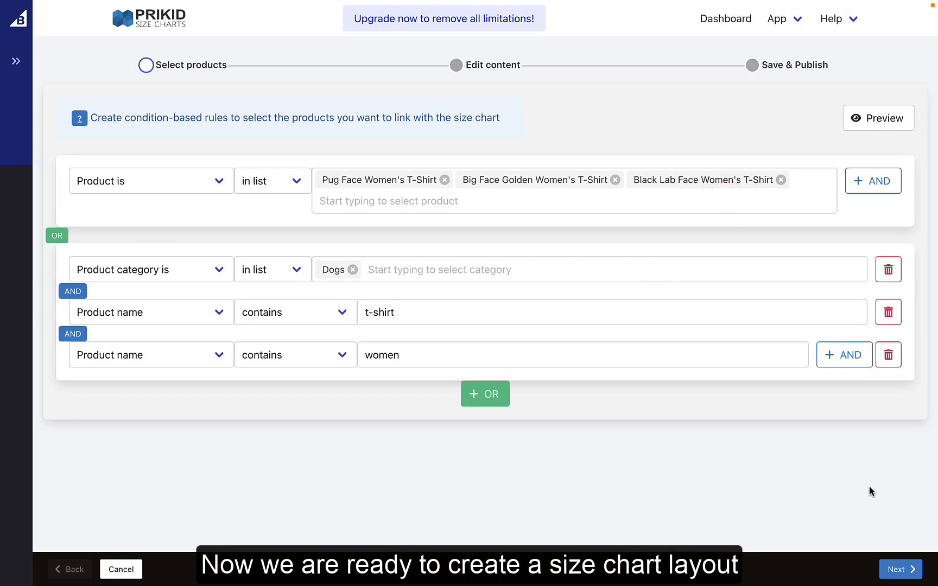
pyautogui.click(900, 568)
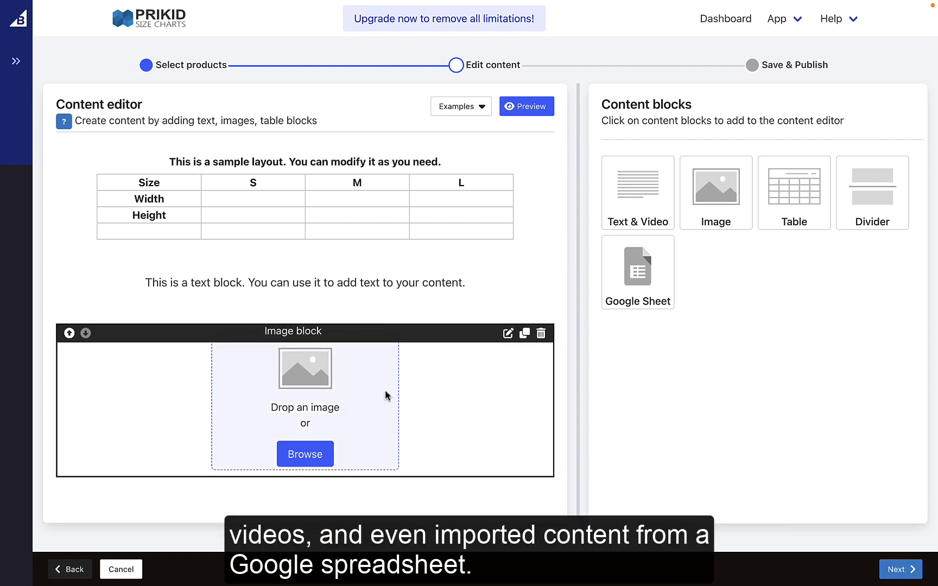
pyautogui.moveTo(696, 263)
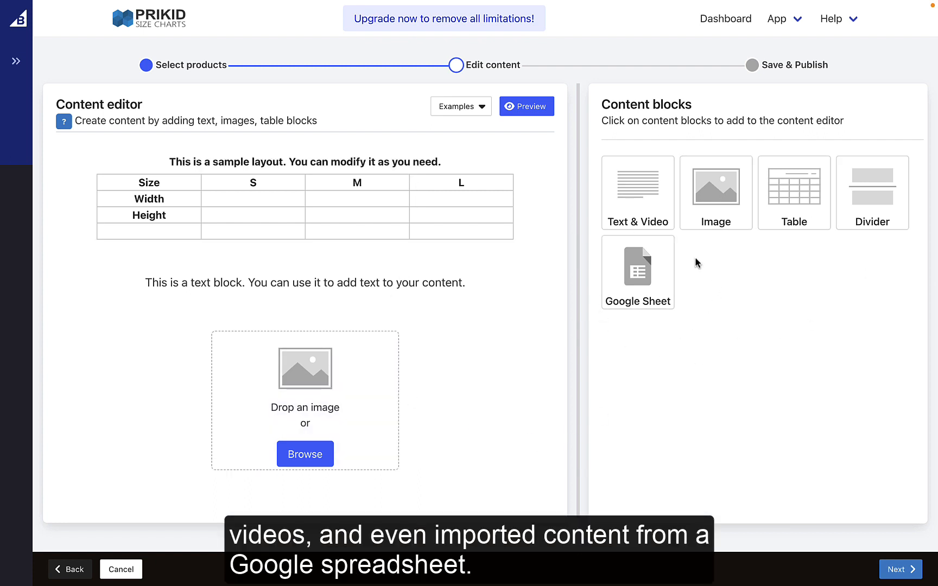
pyautogui.moveTo(497, 152)
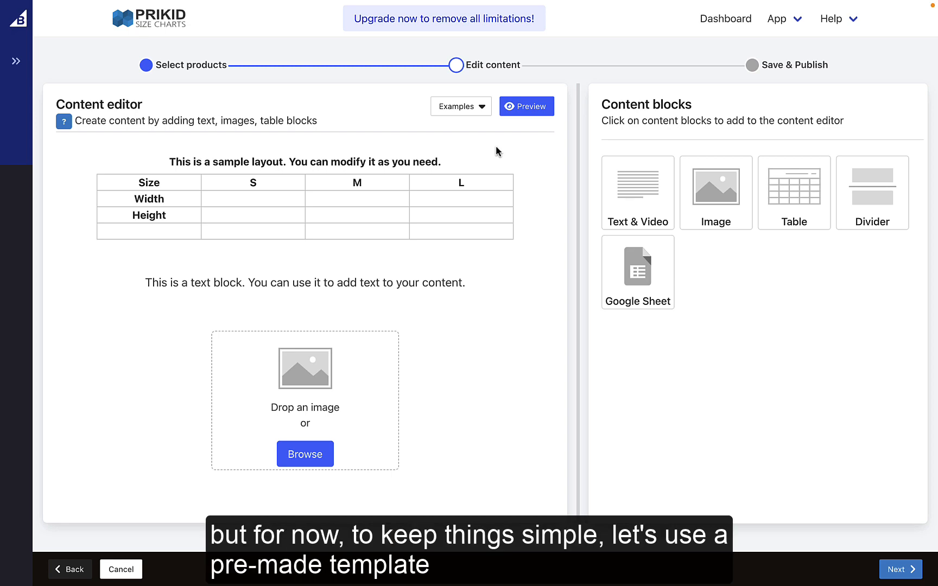
# Load the Apparel Standard Women's Sizing example template, replacing the sample layout.
pyautogui.click(461, 106)
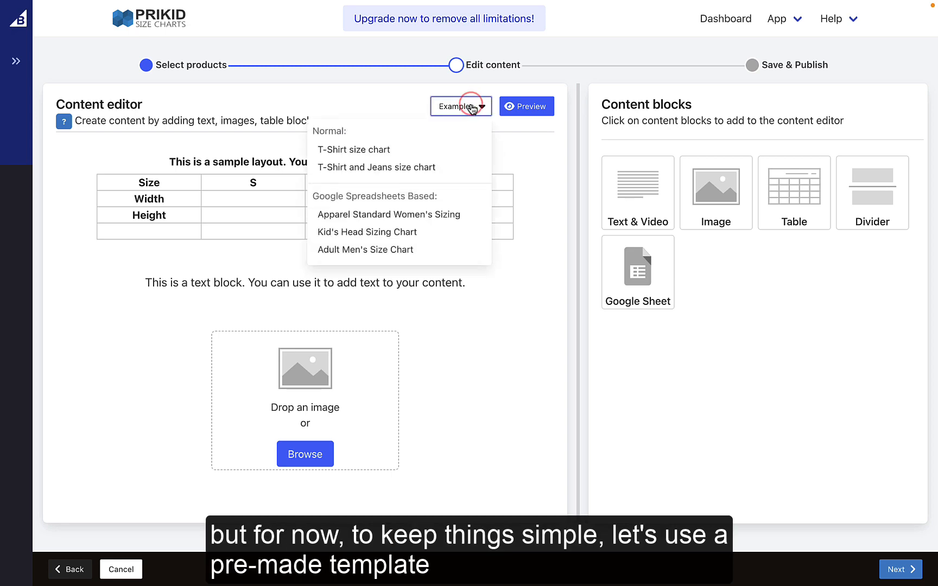
pyautogui.click(388, 215)
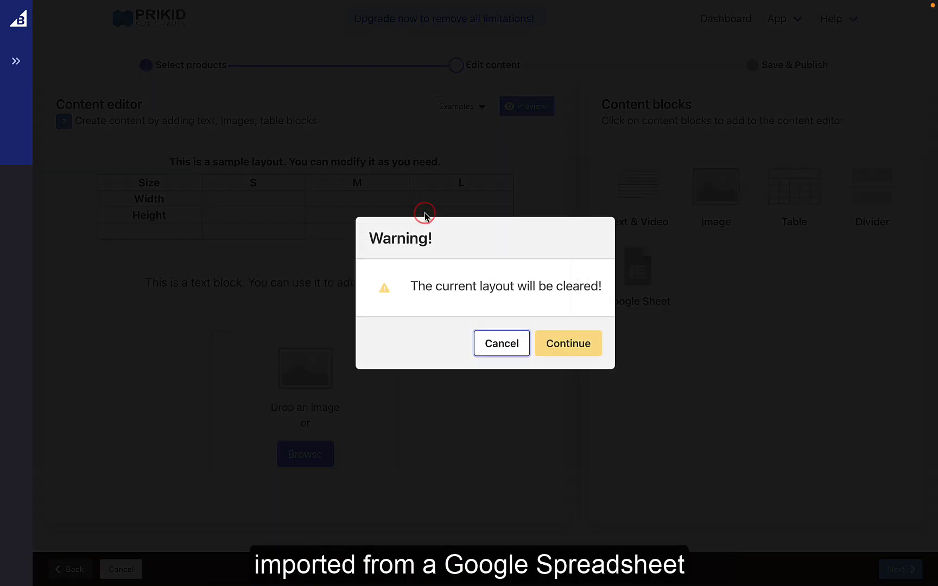
pyautogui.click(568, 342)
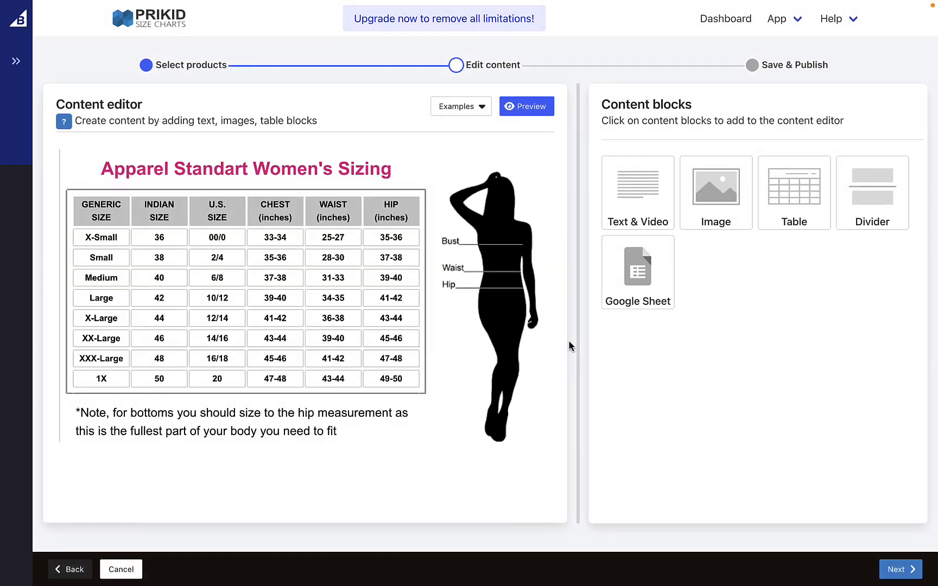
pyautogui.moveTo(856, 504)
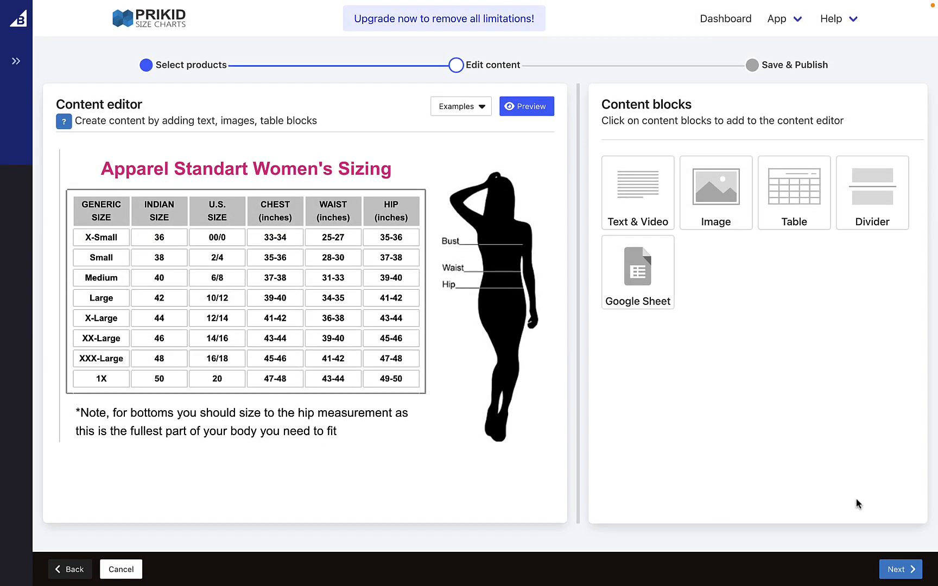
# Name the chart 'Women t-shirts' and save and publish it.
pyautogui.click(897, 569)
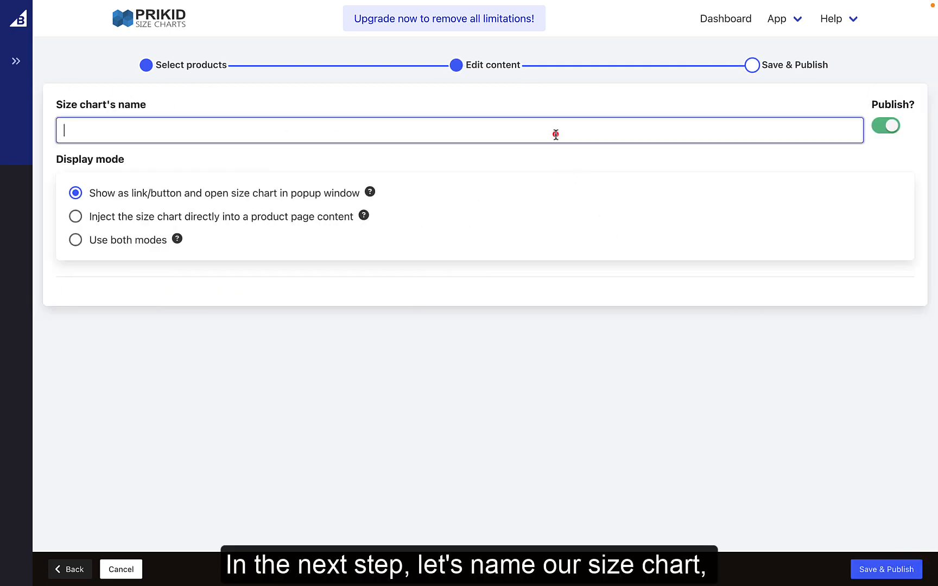
pyautogui.write('Women t-shirt')
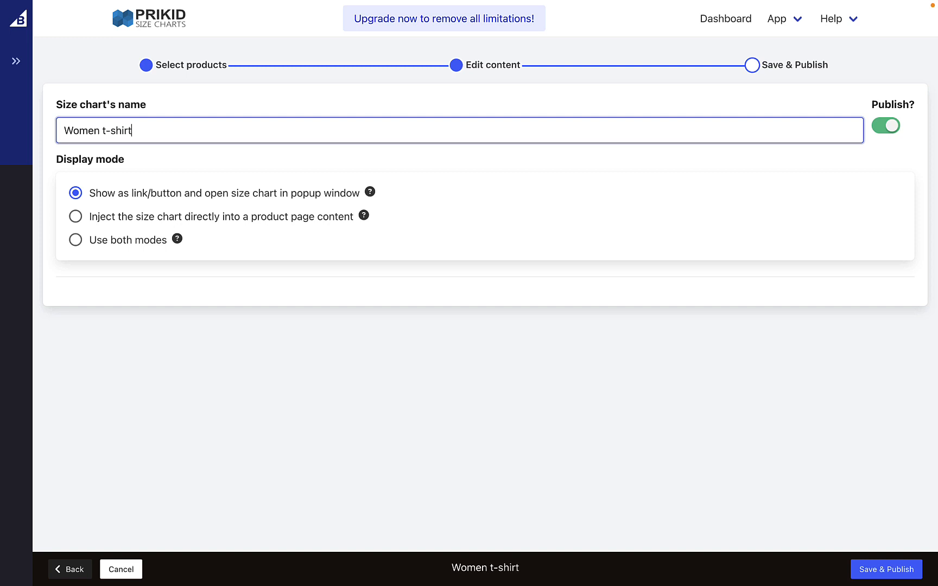
pyautogui.write('s')
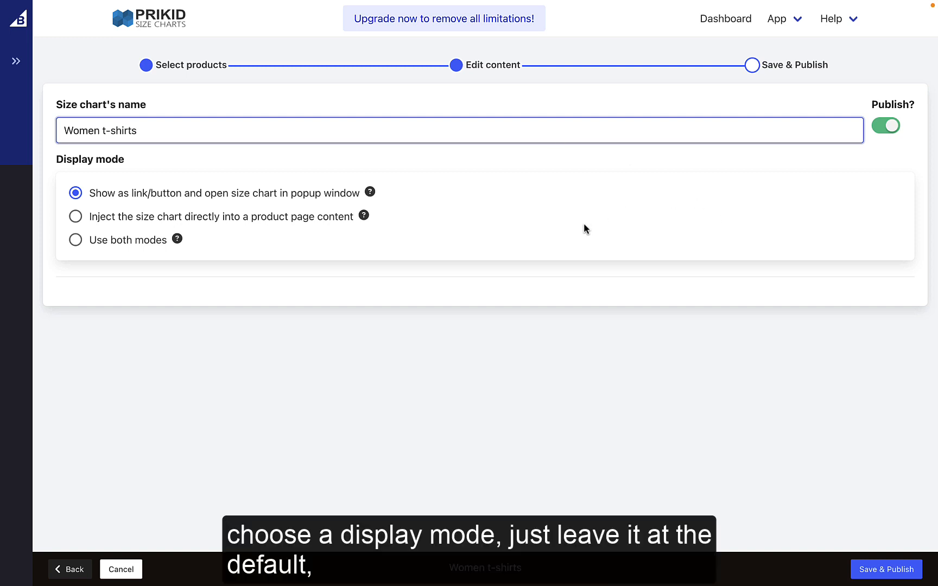
pyautogui.moveTo(336, 266)
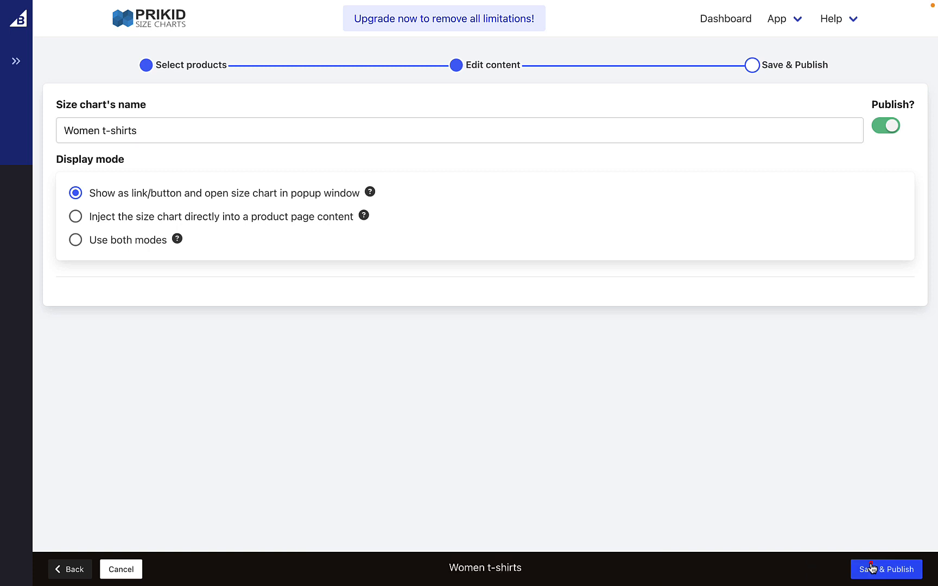
pyautogui.click(887, 568)
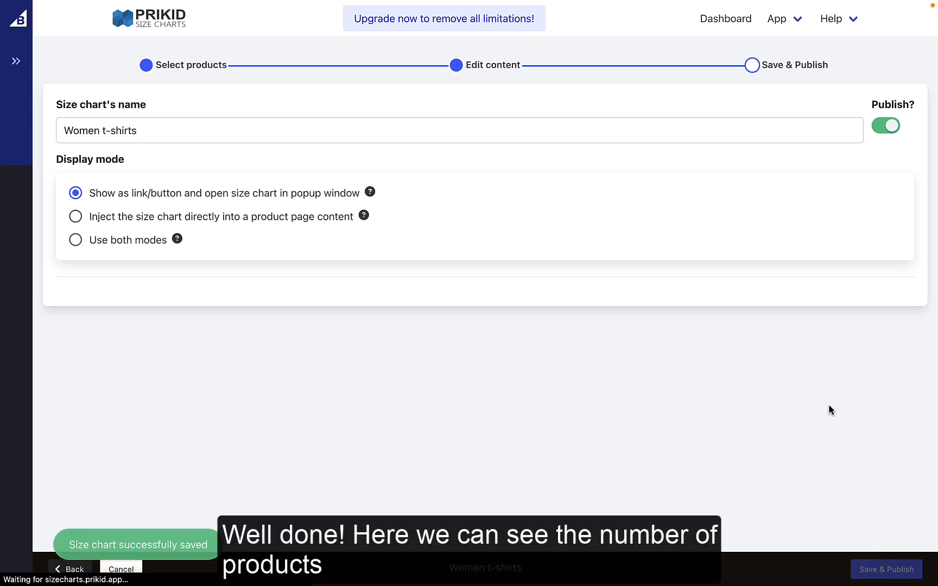
pyautogui.click(886, 569)
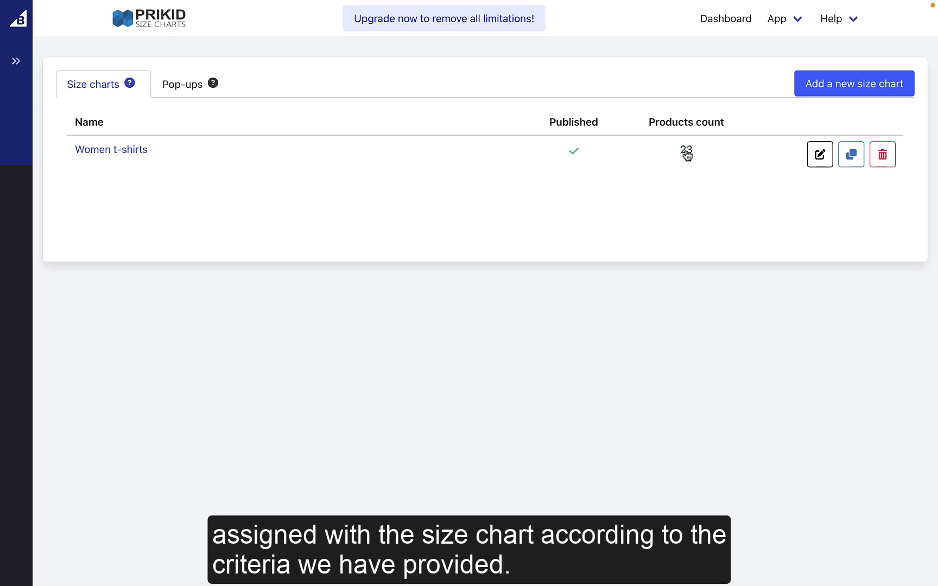
# Open Choose Adoption Women's T-Shirt from the assigned products and view its size chart popup.
pyautogui.click(686, 151)
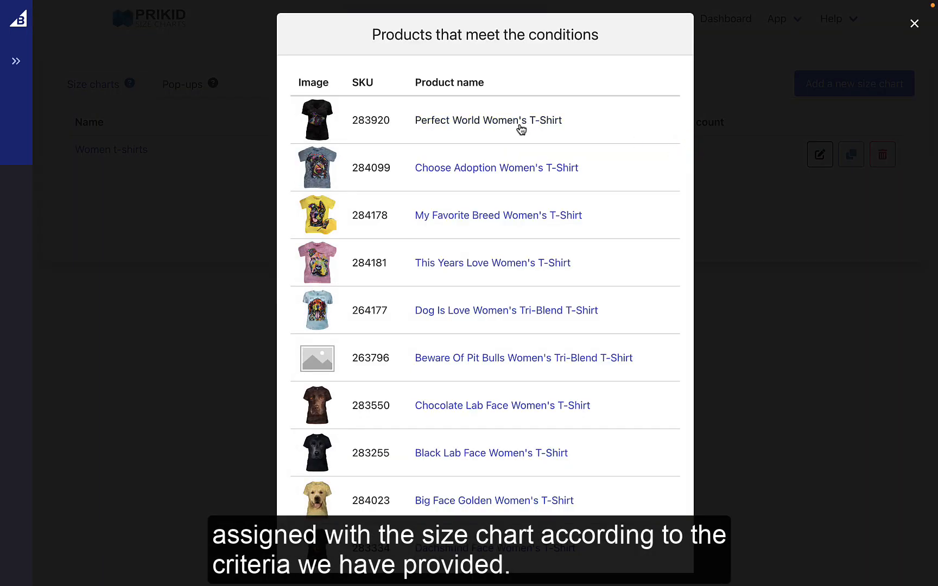
pyautogui.moveTo(508, 174)
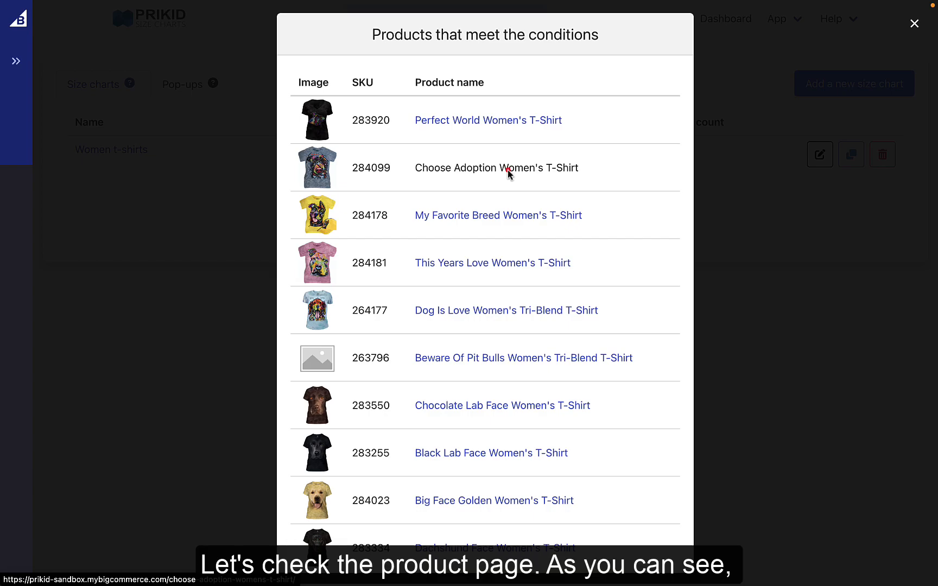
pyautogui.click(496, 168)
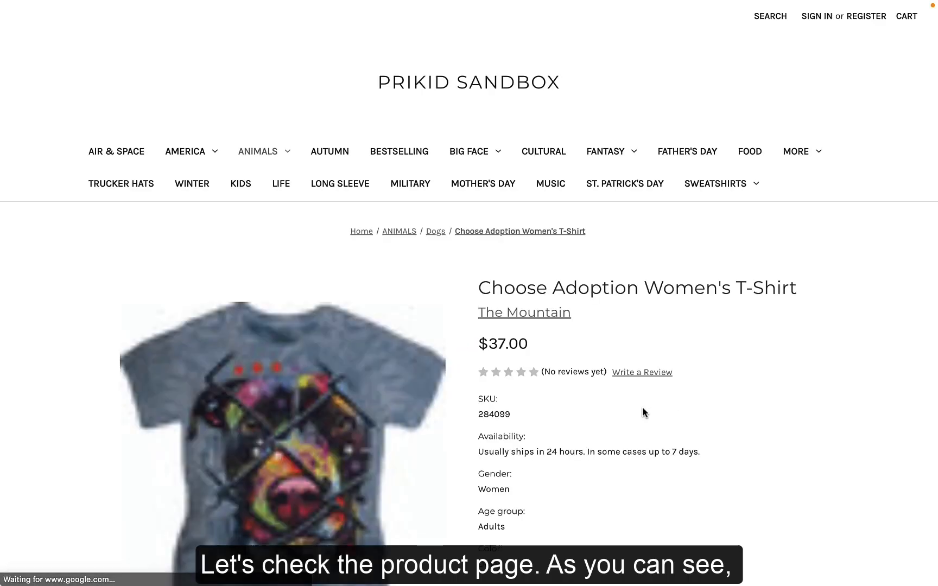
pyautogui.scroll(-3)
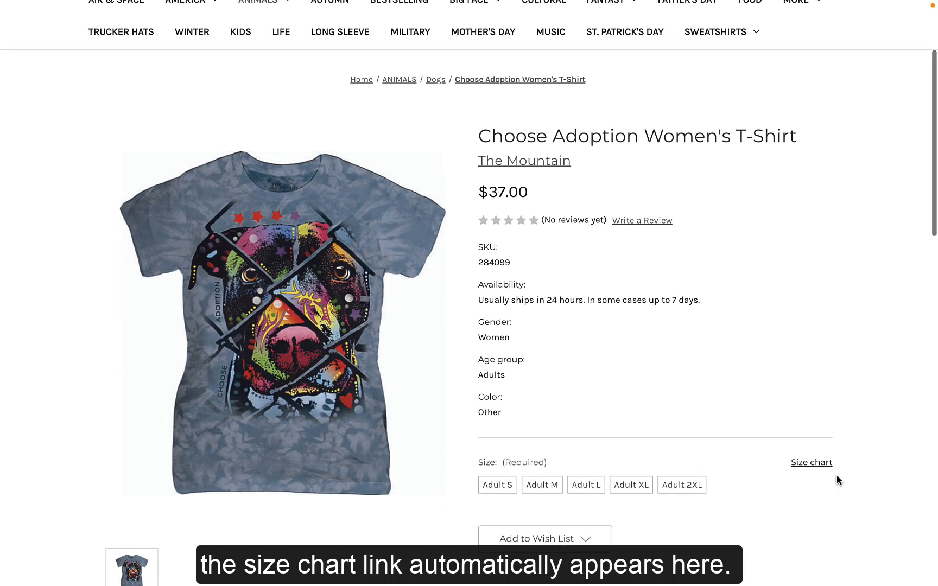
pyautogui.click(810, 463)
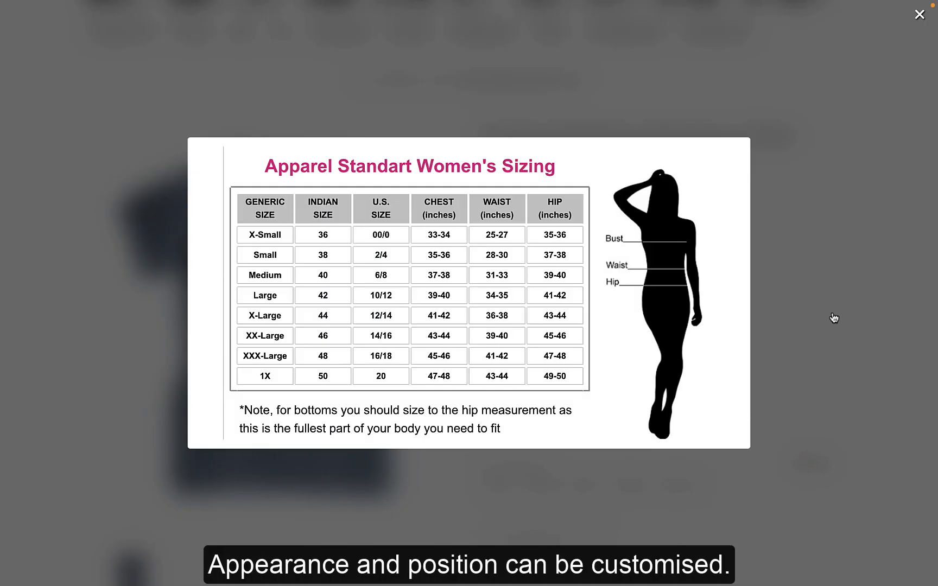
pyautogui.click(920, 14)
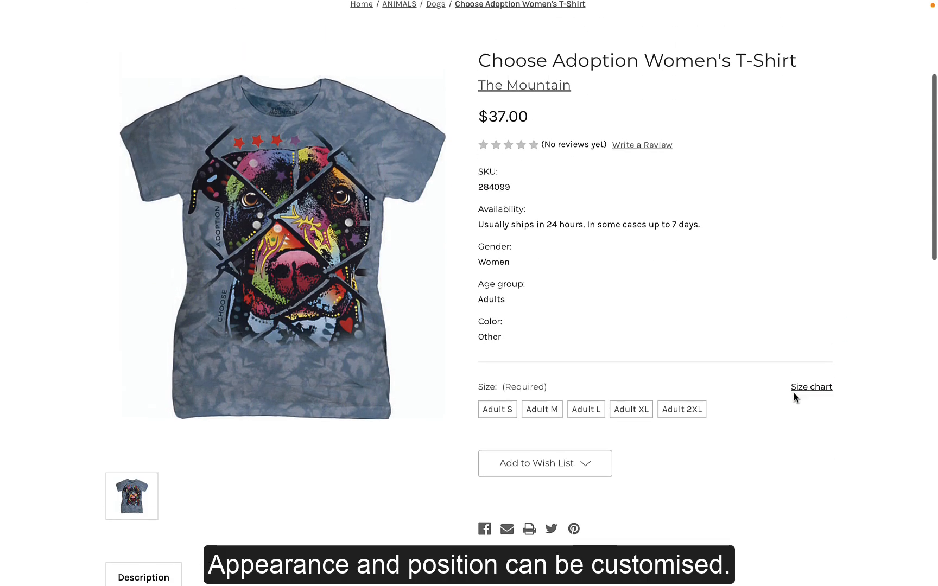
pyautogui.scroll(3)
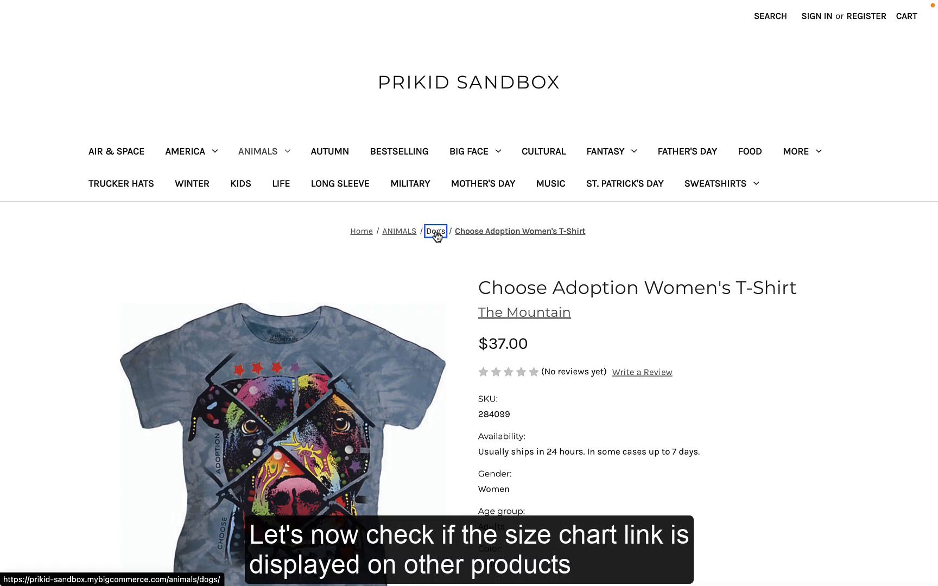
# Confirm the Russo Bassett Hound T-Shirt preview in the Dogs category has no size chart link.
pyautogui.click(435, 230)
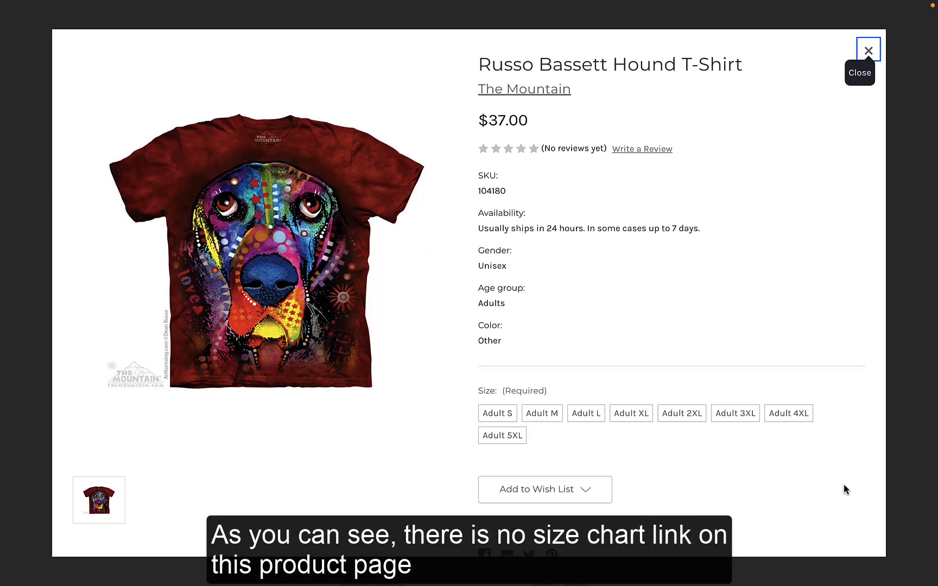
pyautogui.moveTo(772, 363)
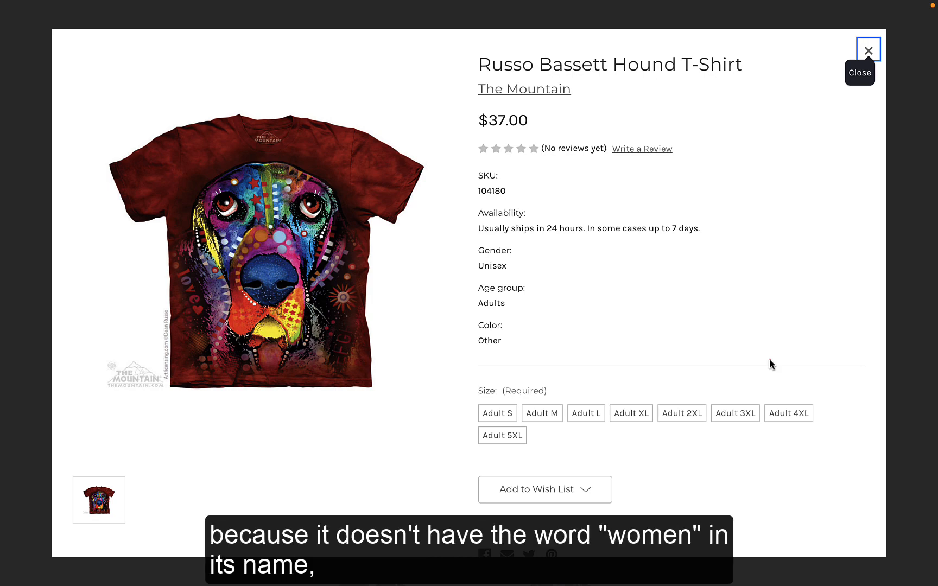
pyautogui.moveTo(830, 142)
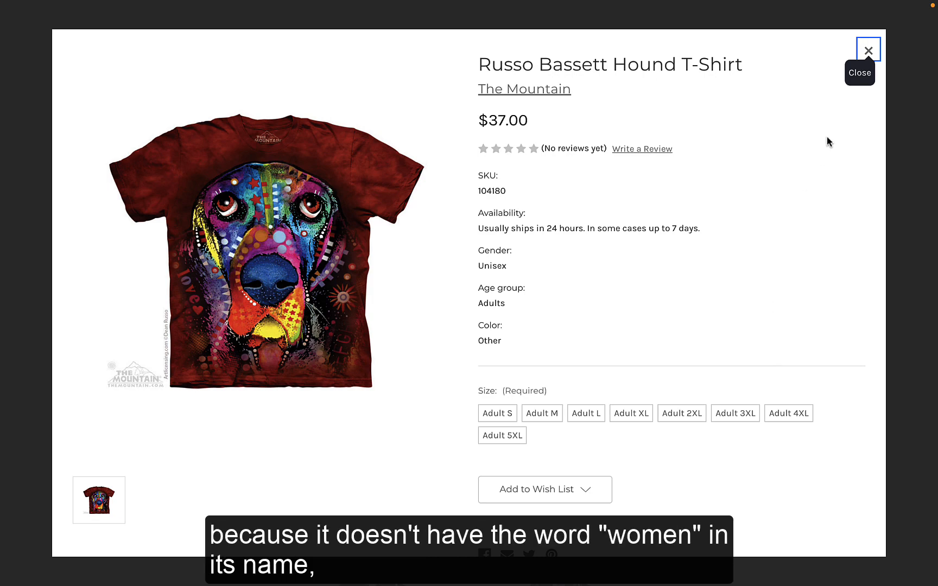
pyautogui.click(868, 51)
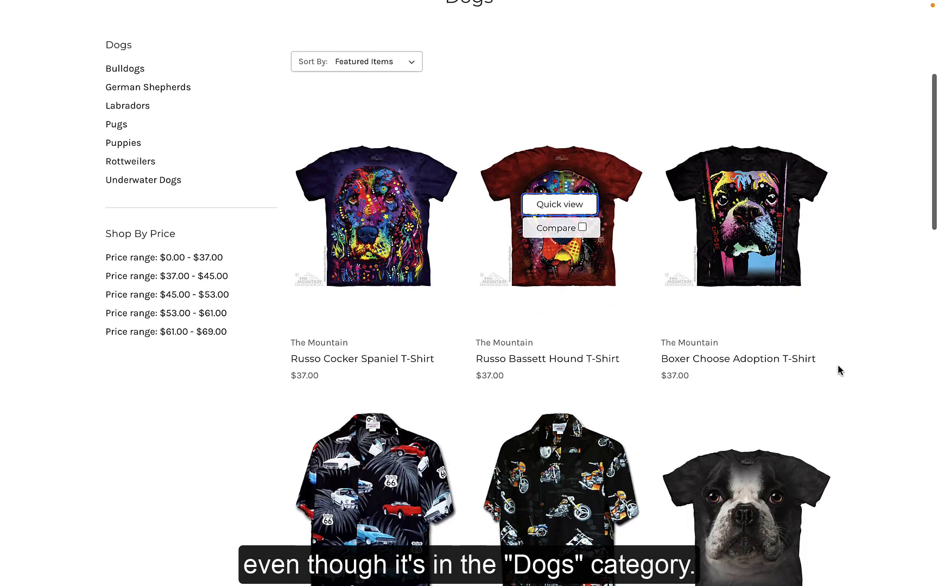
pyautogui.scroll(-3)
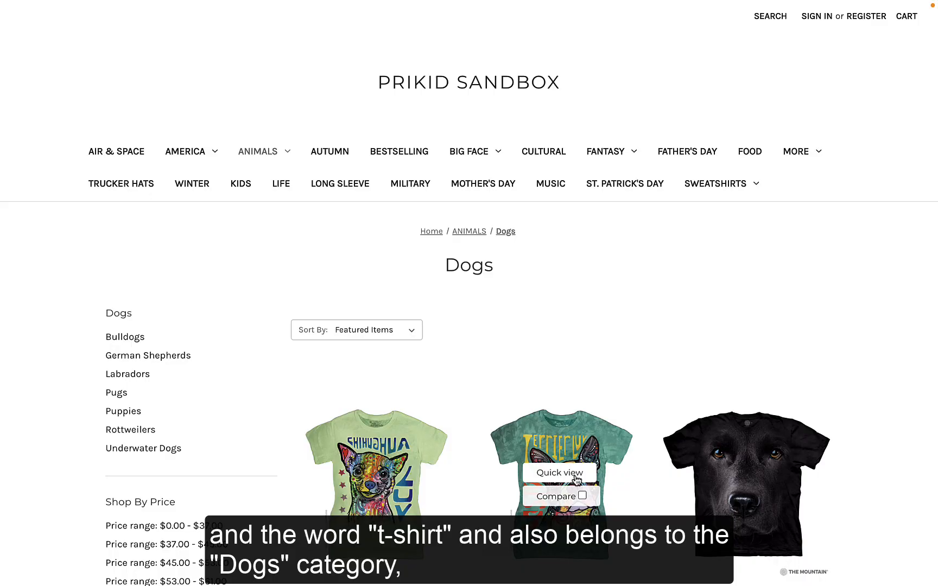
# Open the Boston Terrier Luv Womens T-Shirt preview's size chart link and close the Women's Sizing chart.
pyautogui.click(558, 473)
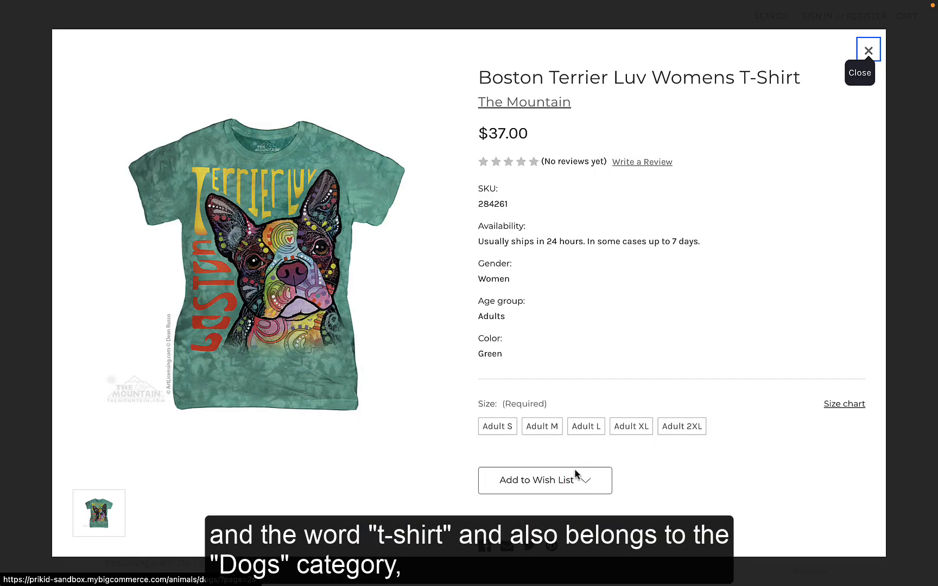
pyautogui.click(844, 404)
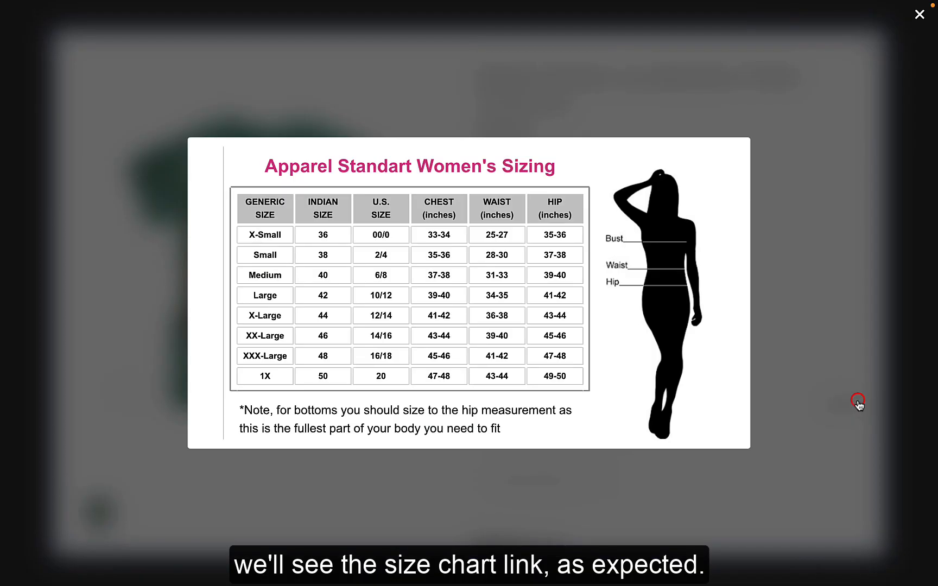
pyautogui.click(918, 13)
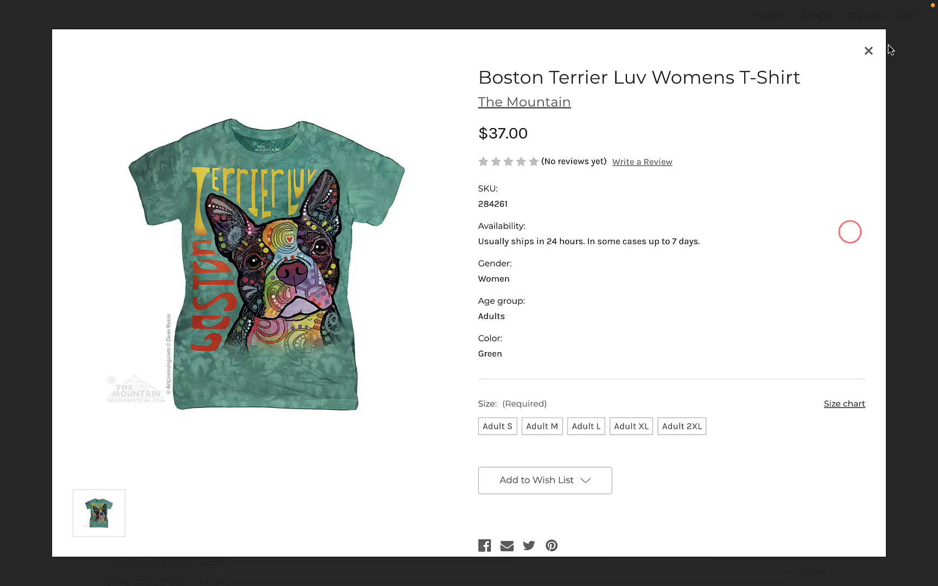